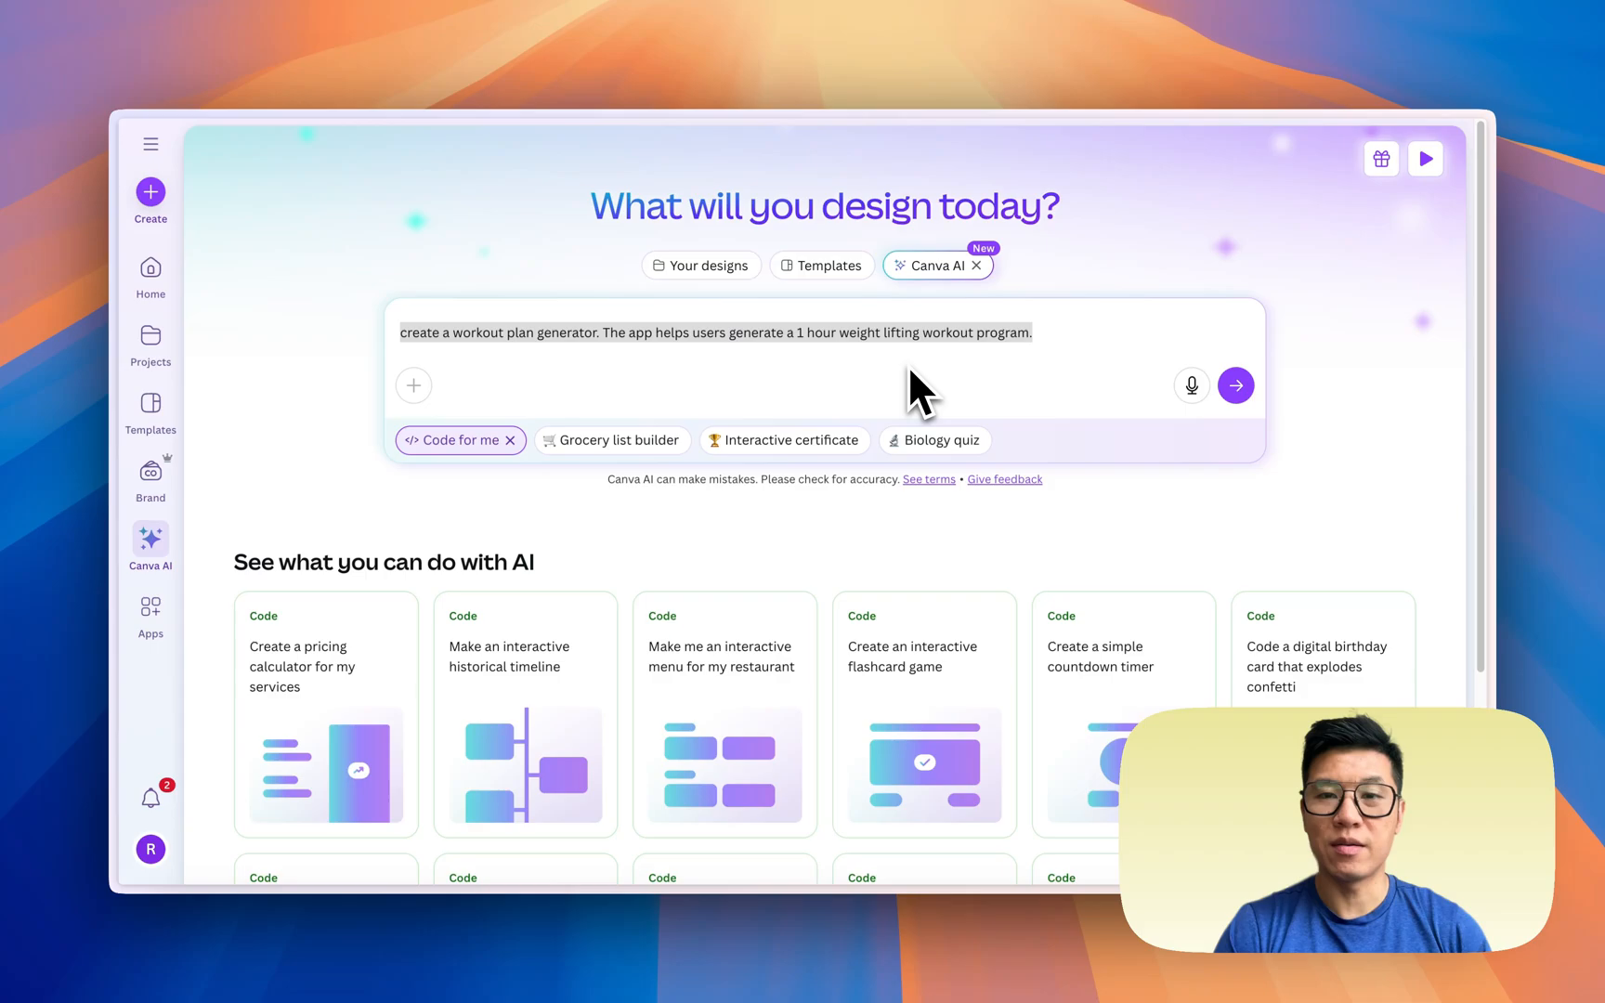
# Send the weight-lifting workout plan generator prompt to Canva Code and follow the code as it is written.
pyautogui.click(1236, 385)
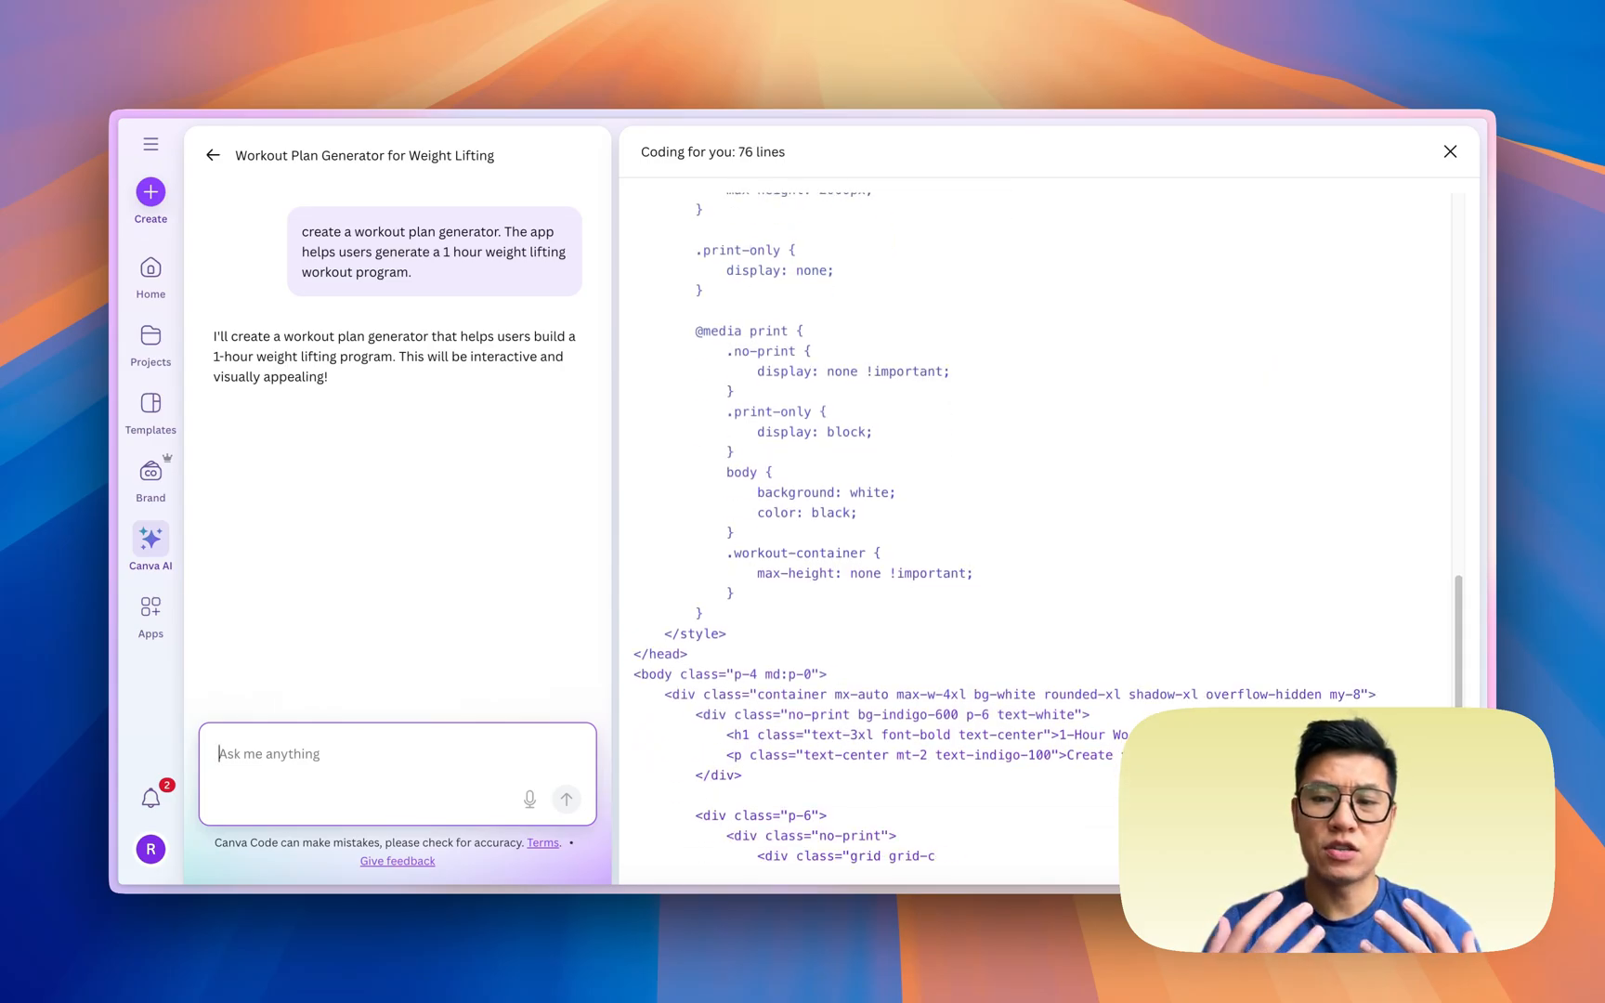
pyautogui.scroll(-3)
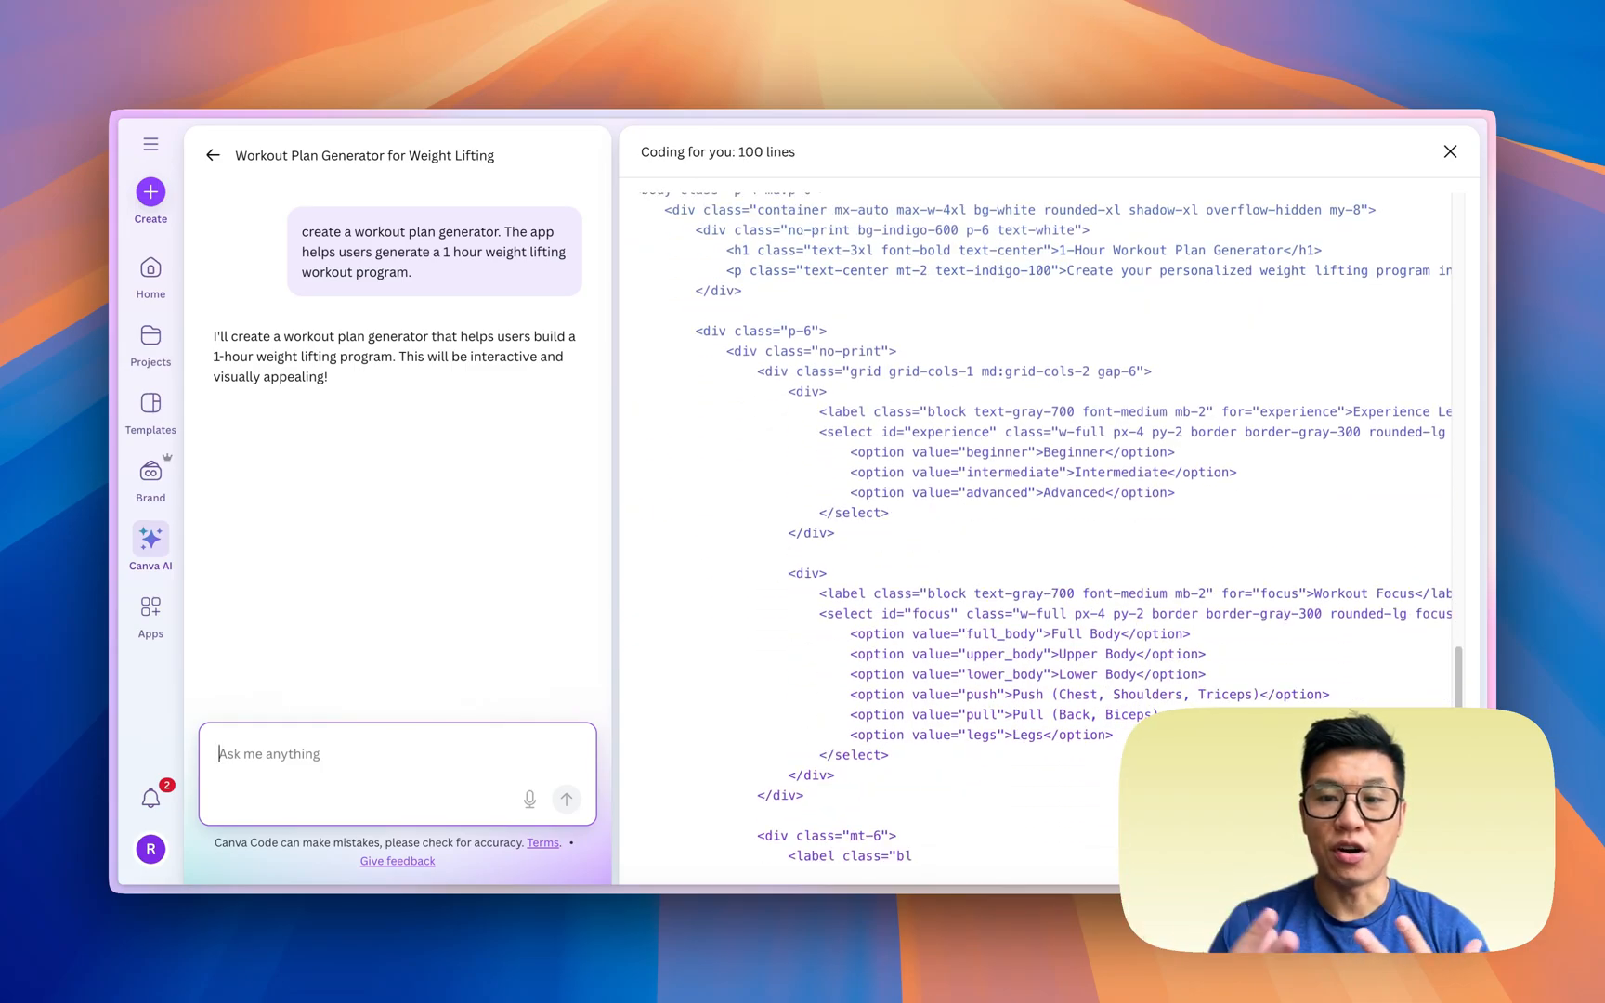
pyautogui.scroll(-3)
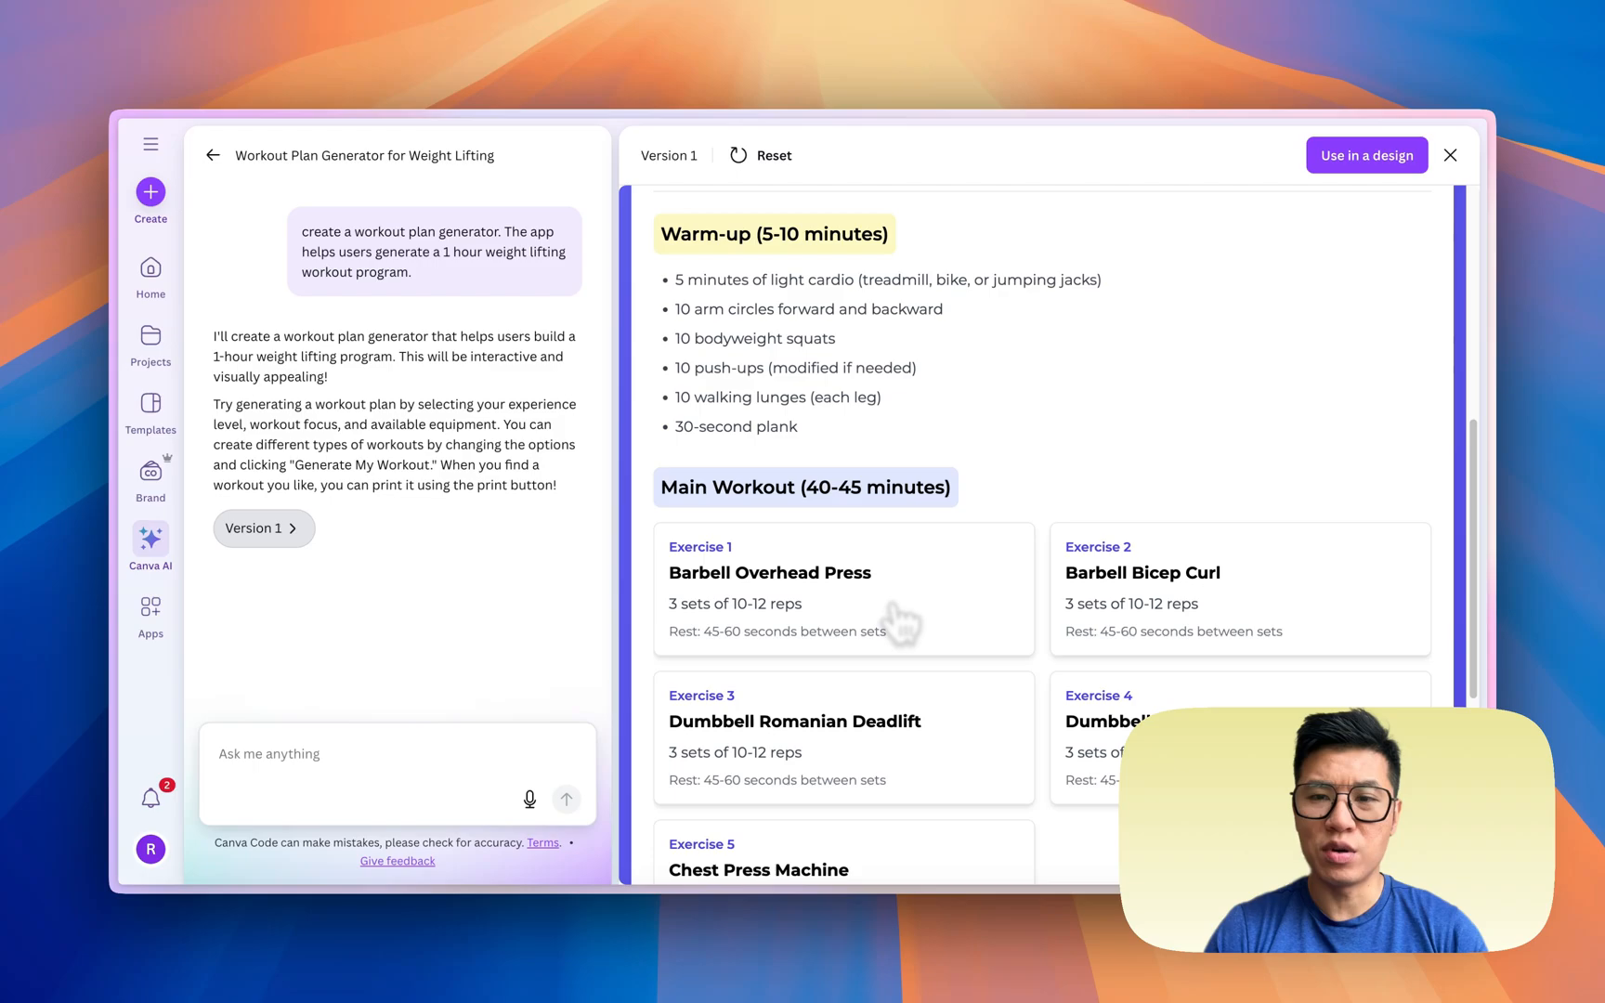
# Scroll the generated plan through Warm-up, Main Workout and Cool Down stretches.
pyautogui.scroll(-3)
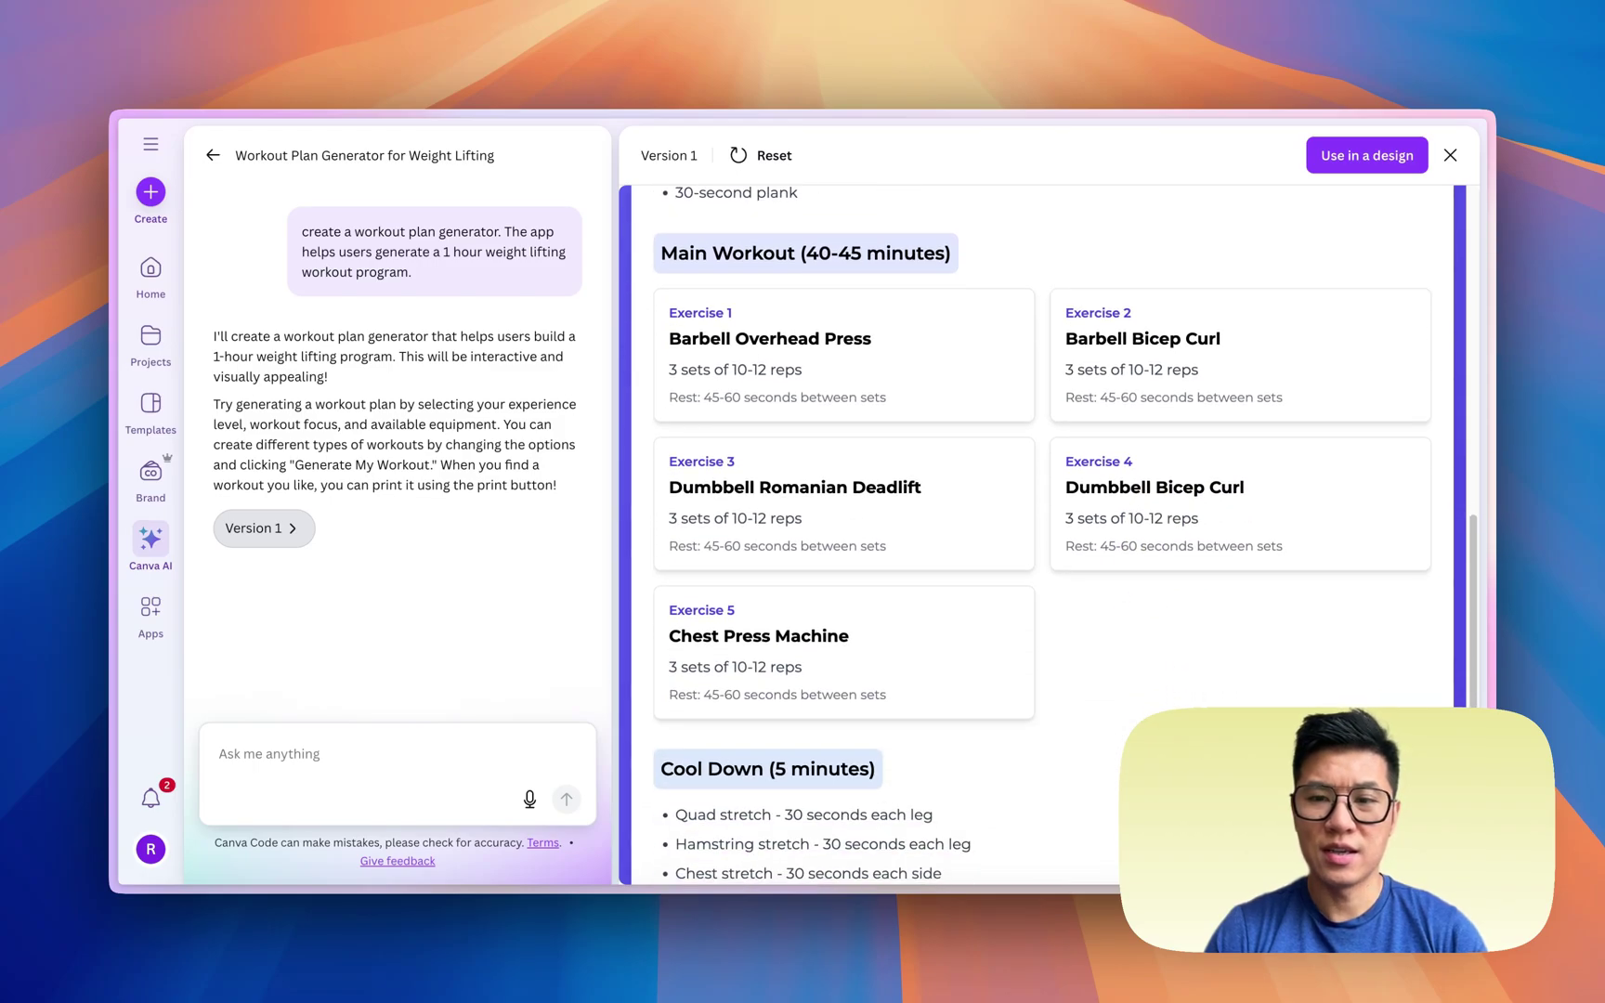
pyautogui.scroll(-3)
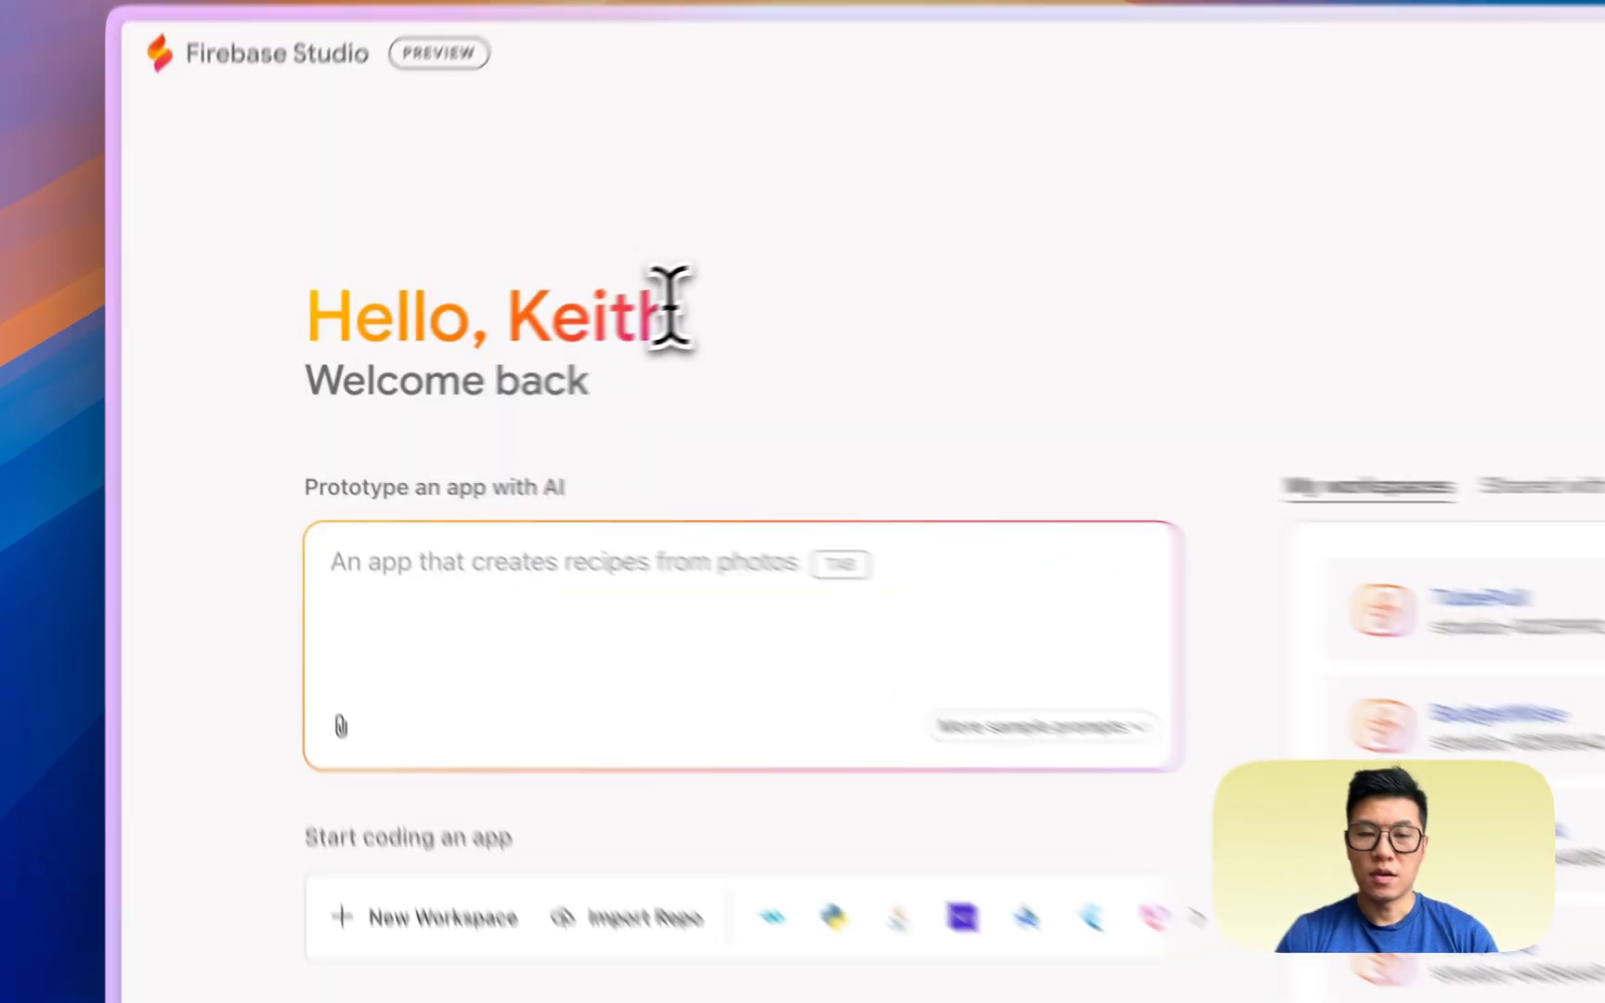
# Enter 'create a workout plan generator... 1 hour weight lifting' and get the Workout Architect blueprint.
pyautogui.write('create a workout plan generator. The app helps users generate a 1 hour weight lifting workout program')
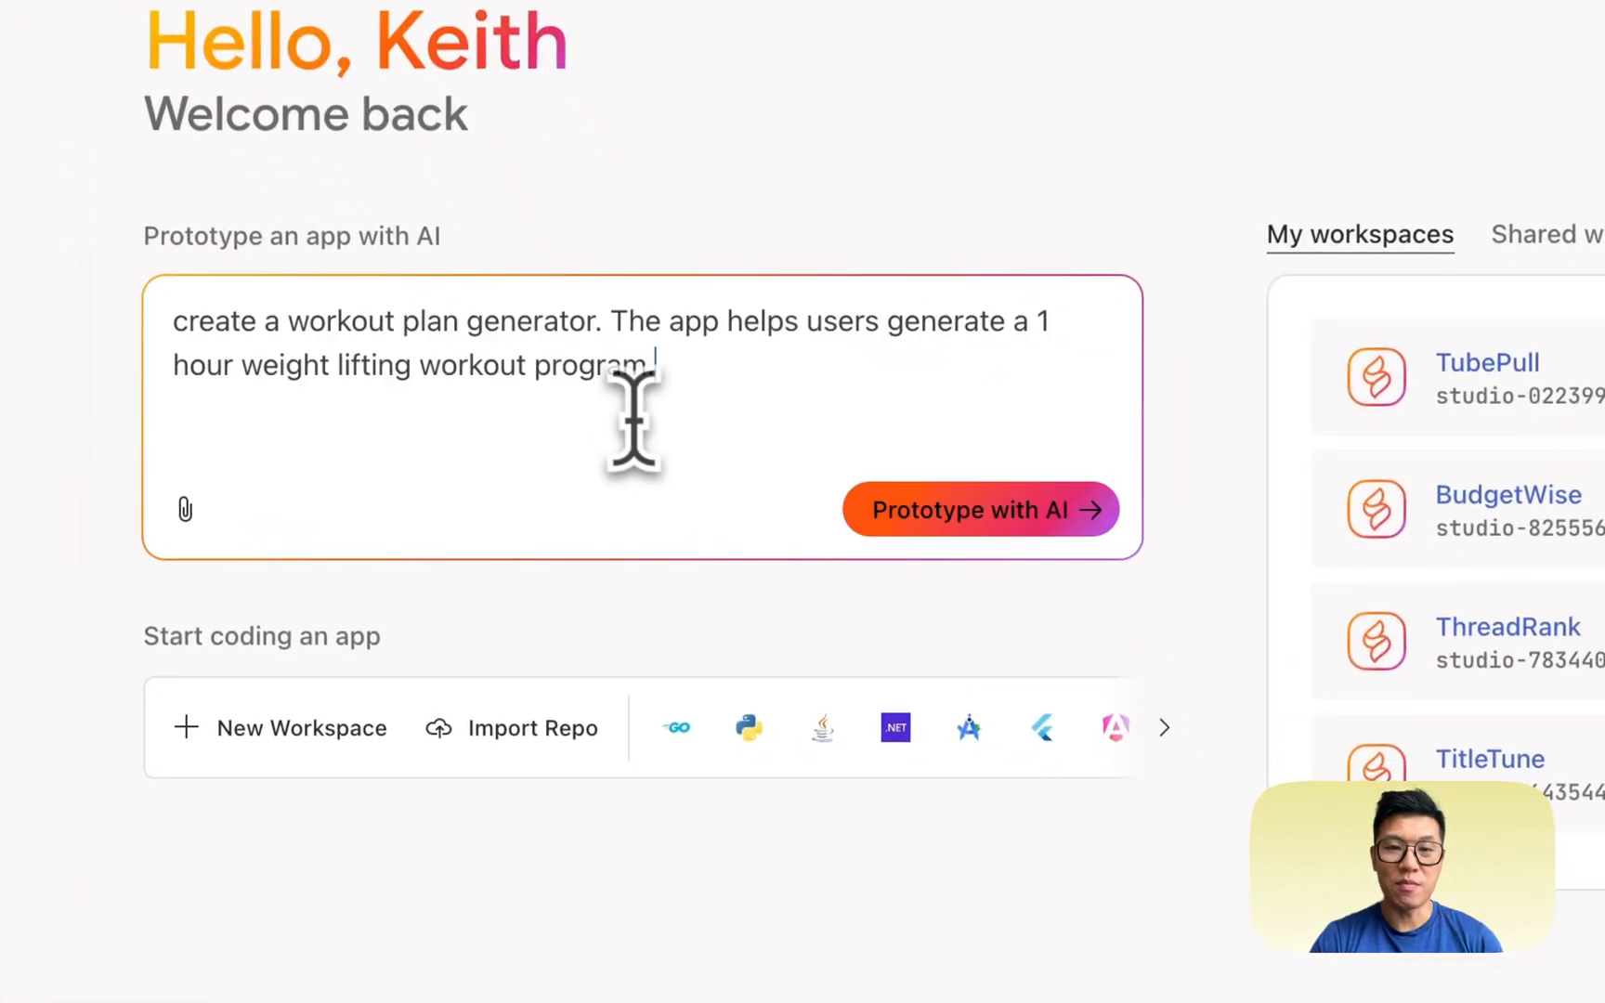
pyautogui.click(981, 509)
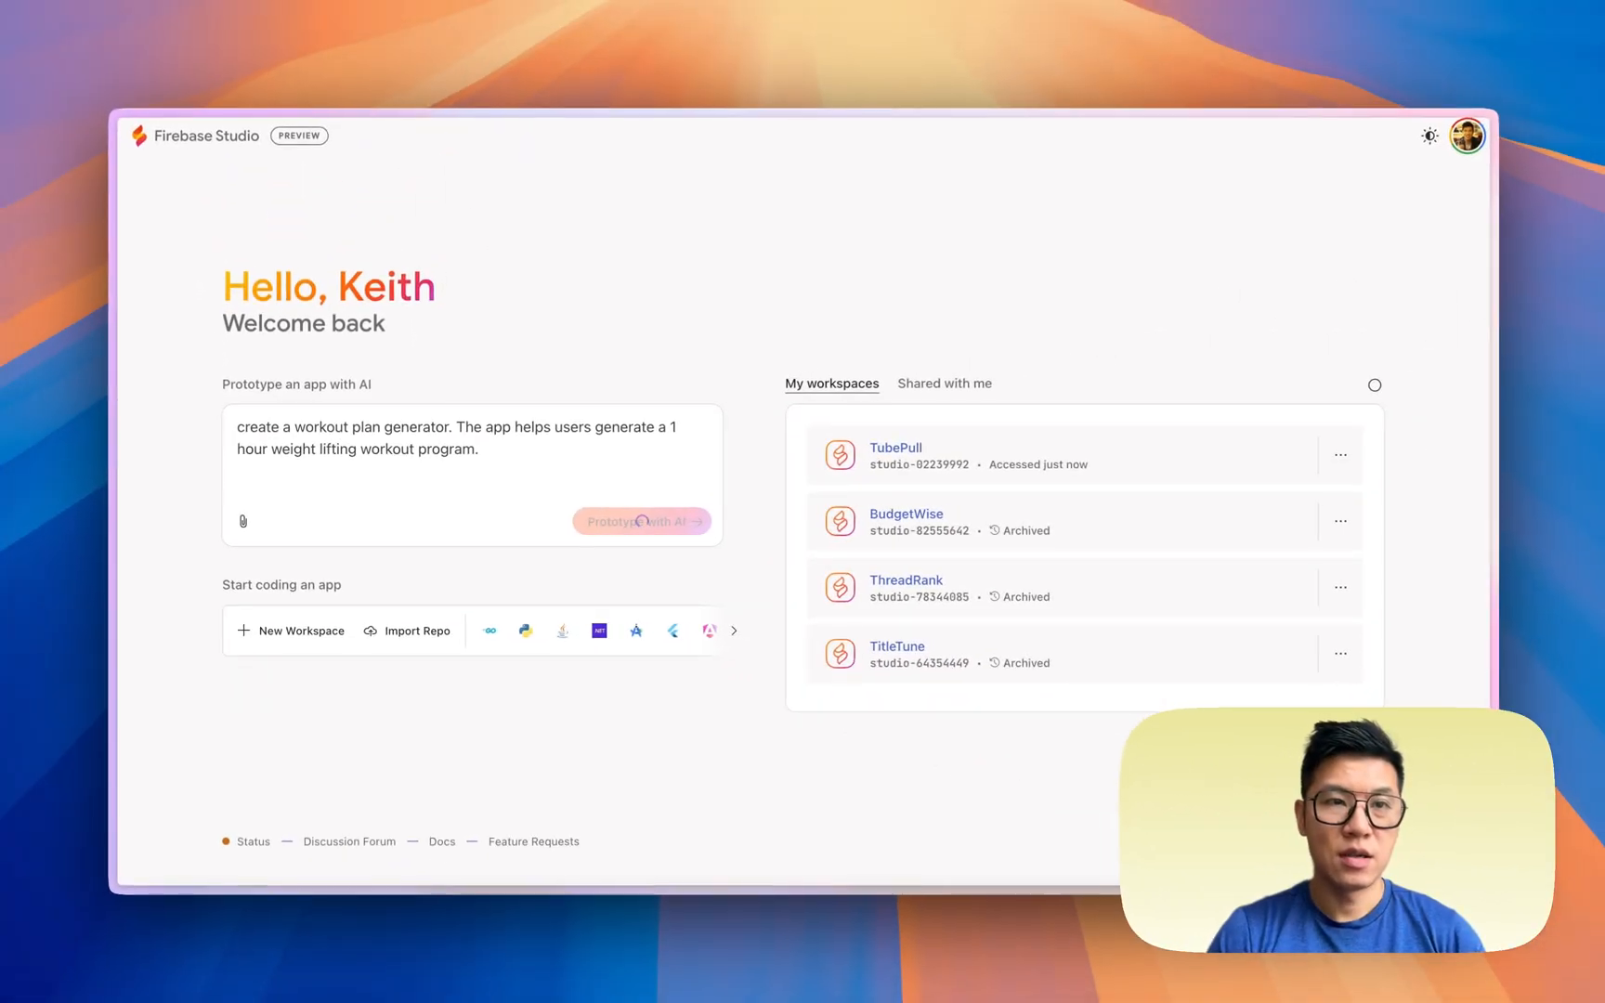
pyautogui.click(641, 522)
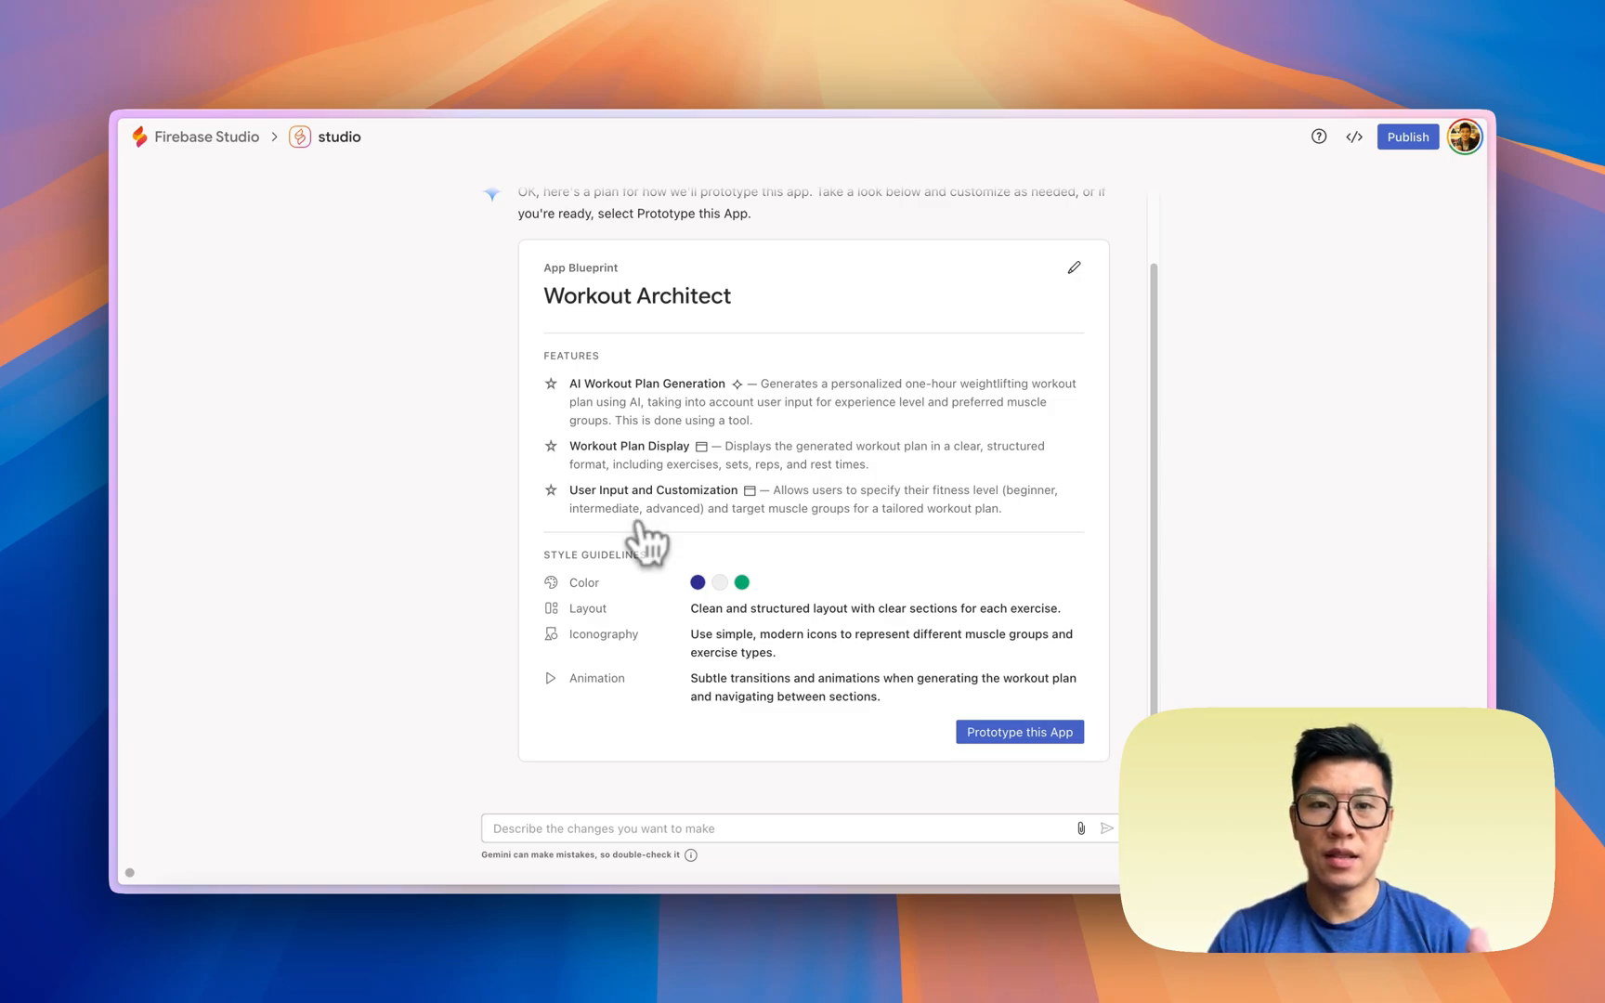
pyautogui.moveTo(934, 568)
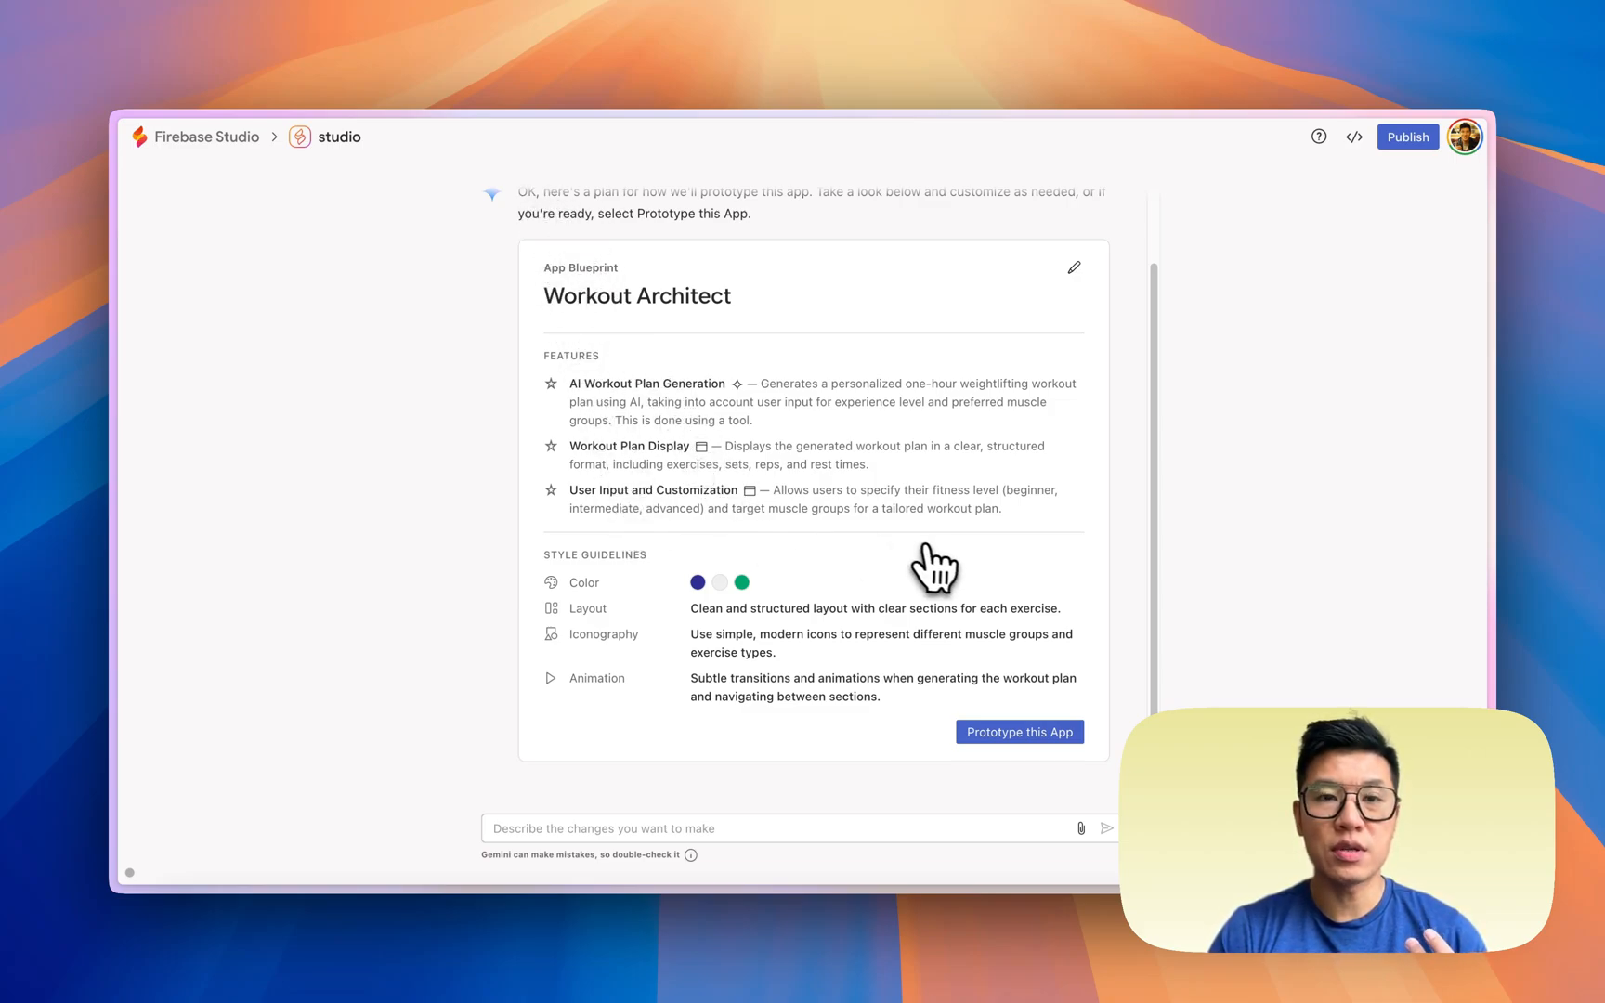
pyautogui.moveTo(814, 480)
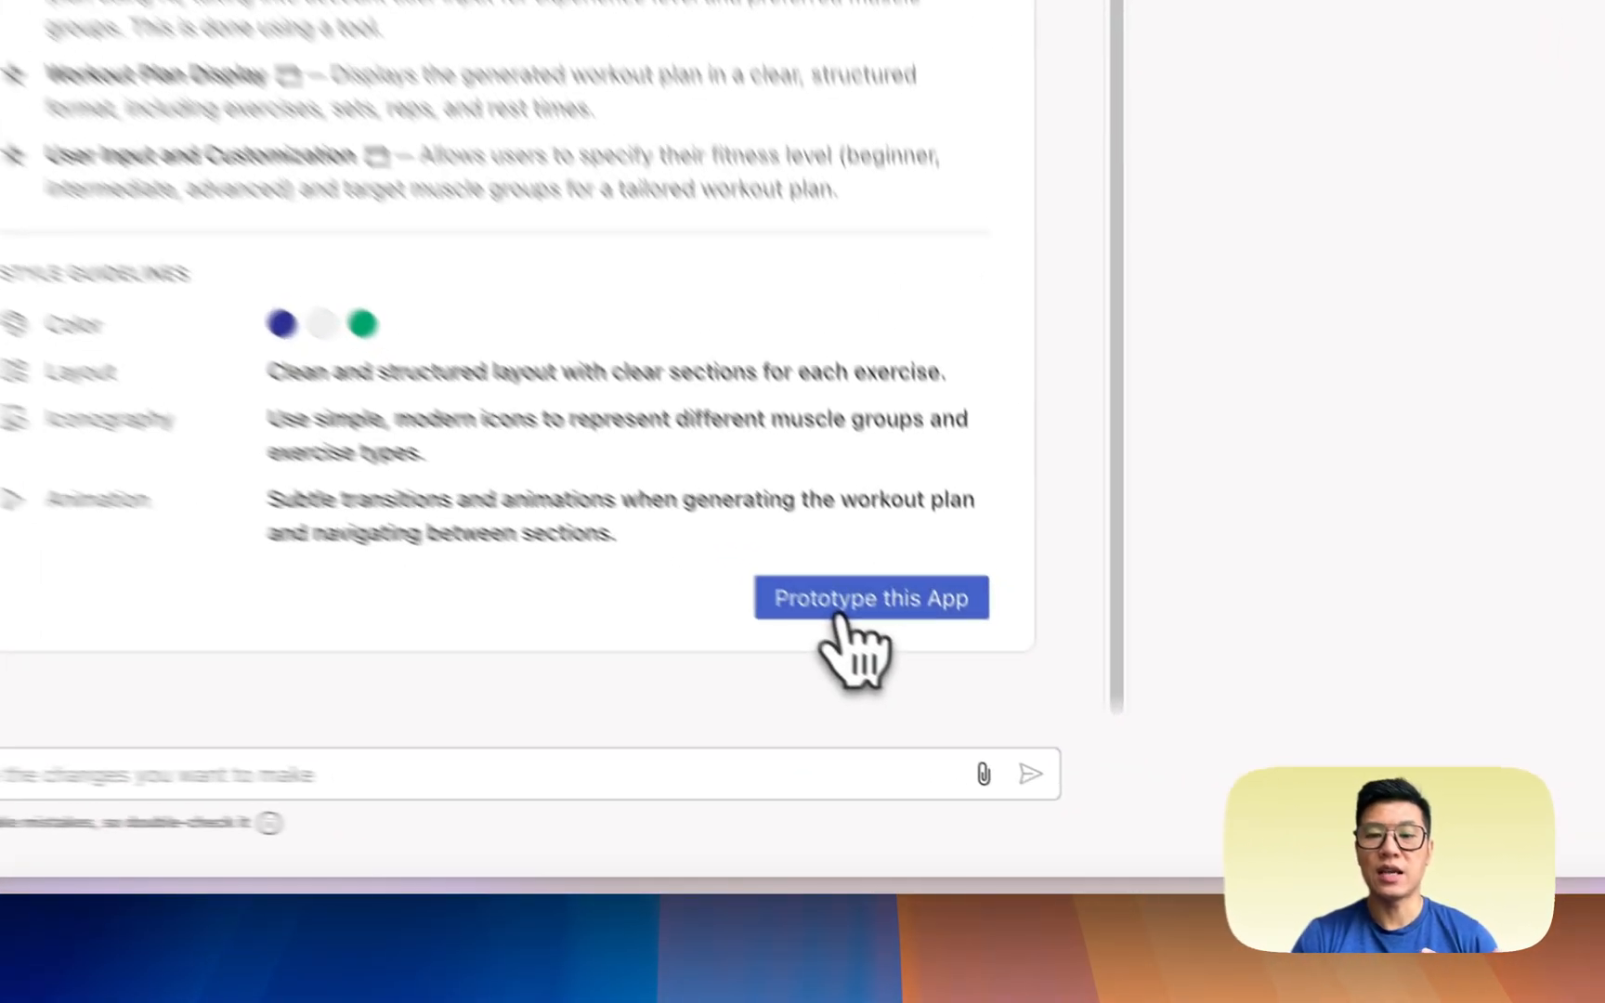
# Prototype the app and request an Intermediate Full body plan, which fails with a generation error.
pyautogui.click(871, 598)
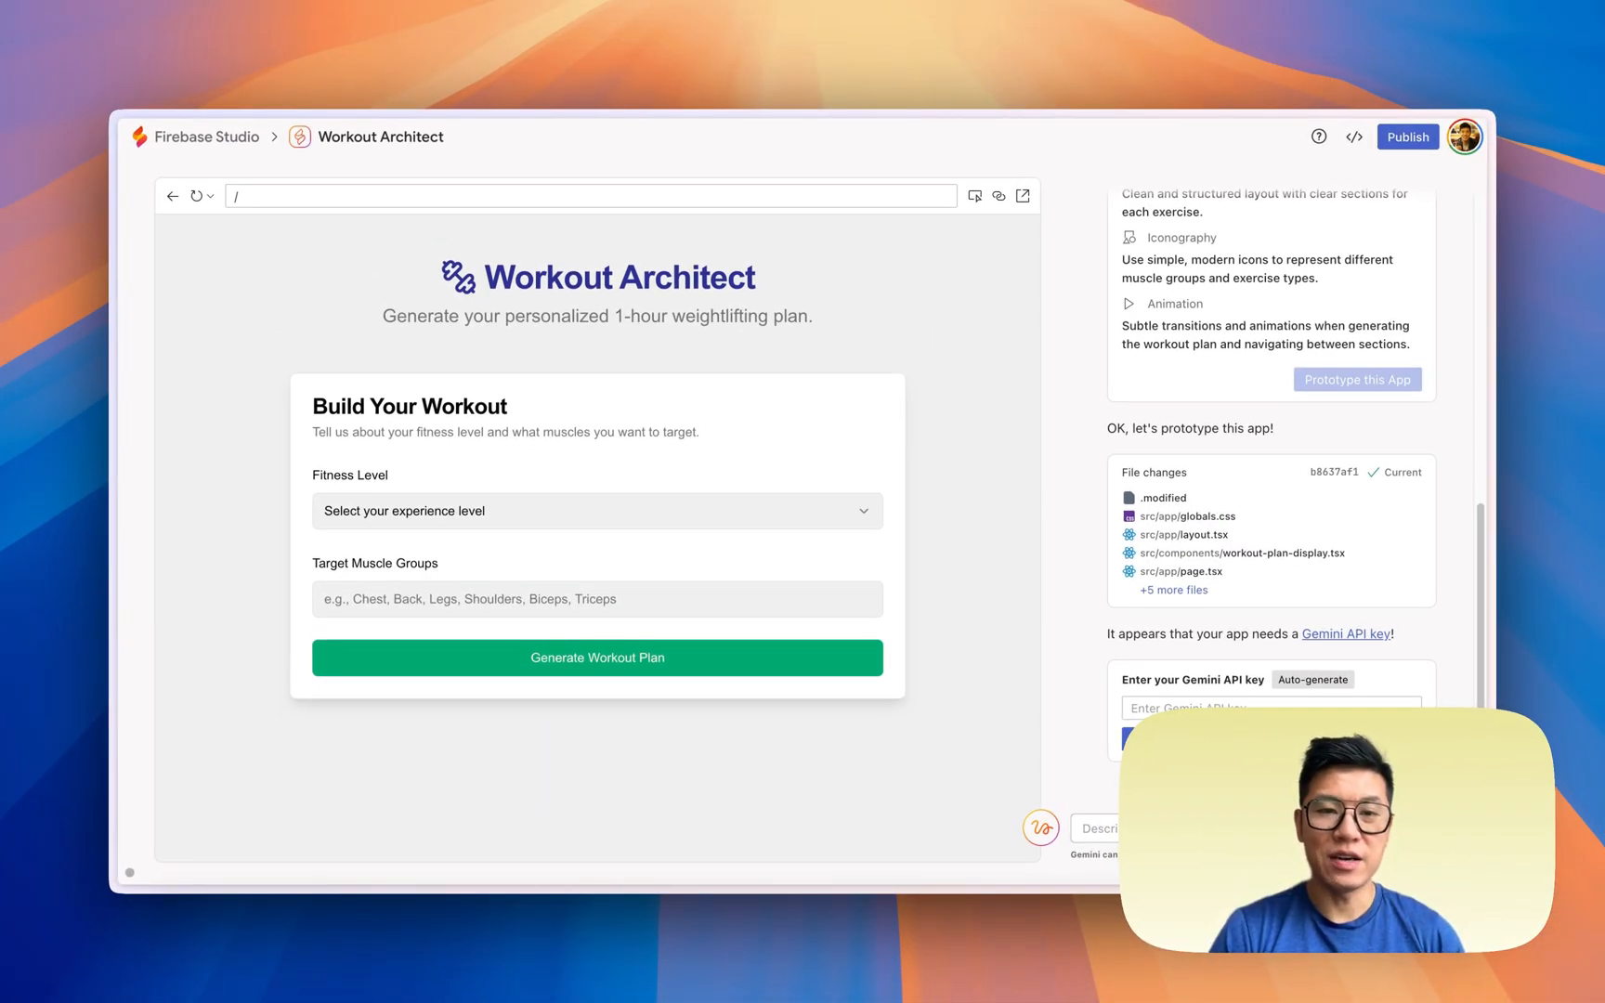
pyautogui.moveTo(610, 545)
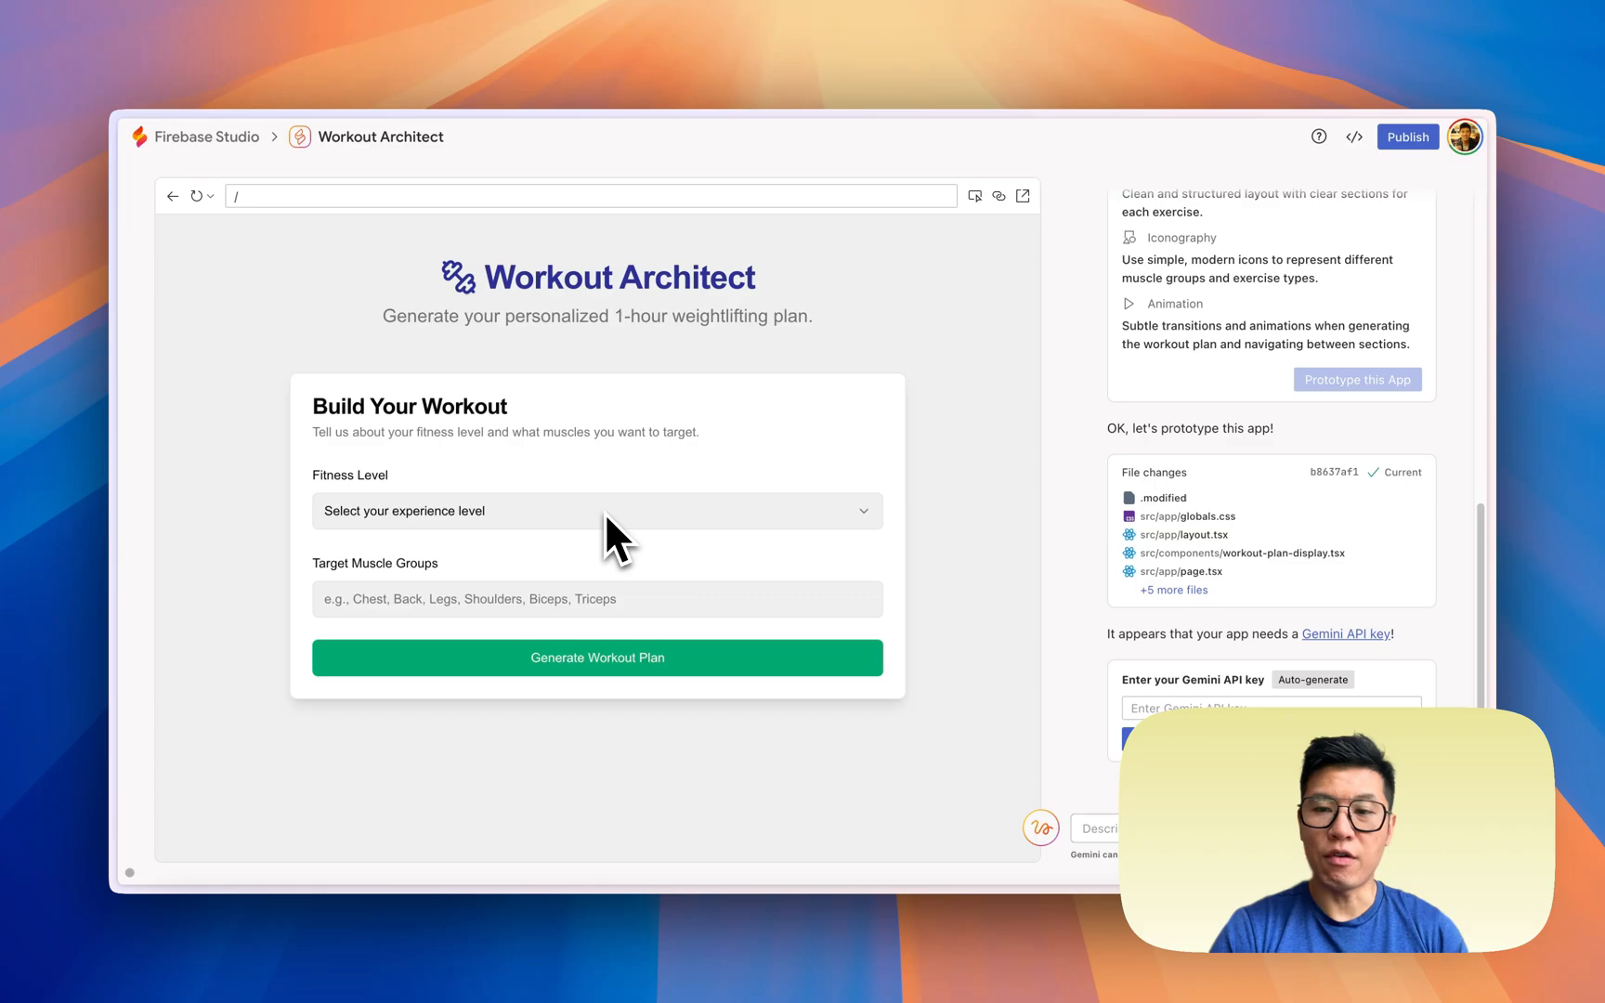
pyautogui.click(597, 511)
pyautogui.write('Ful')
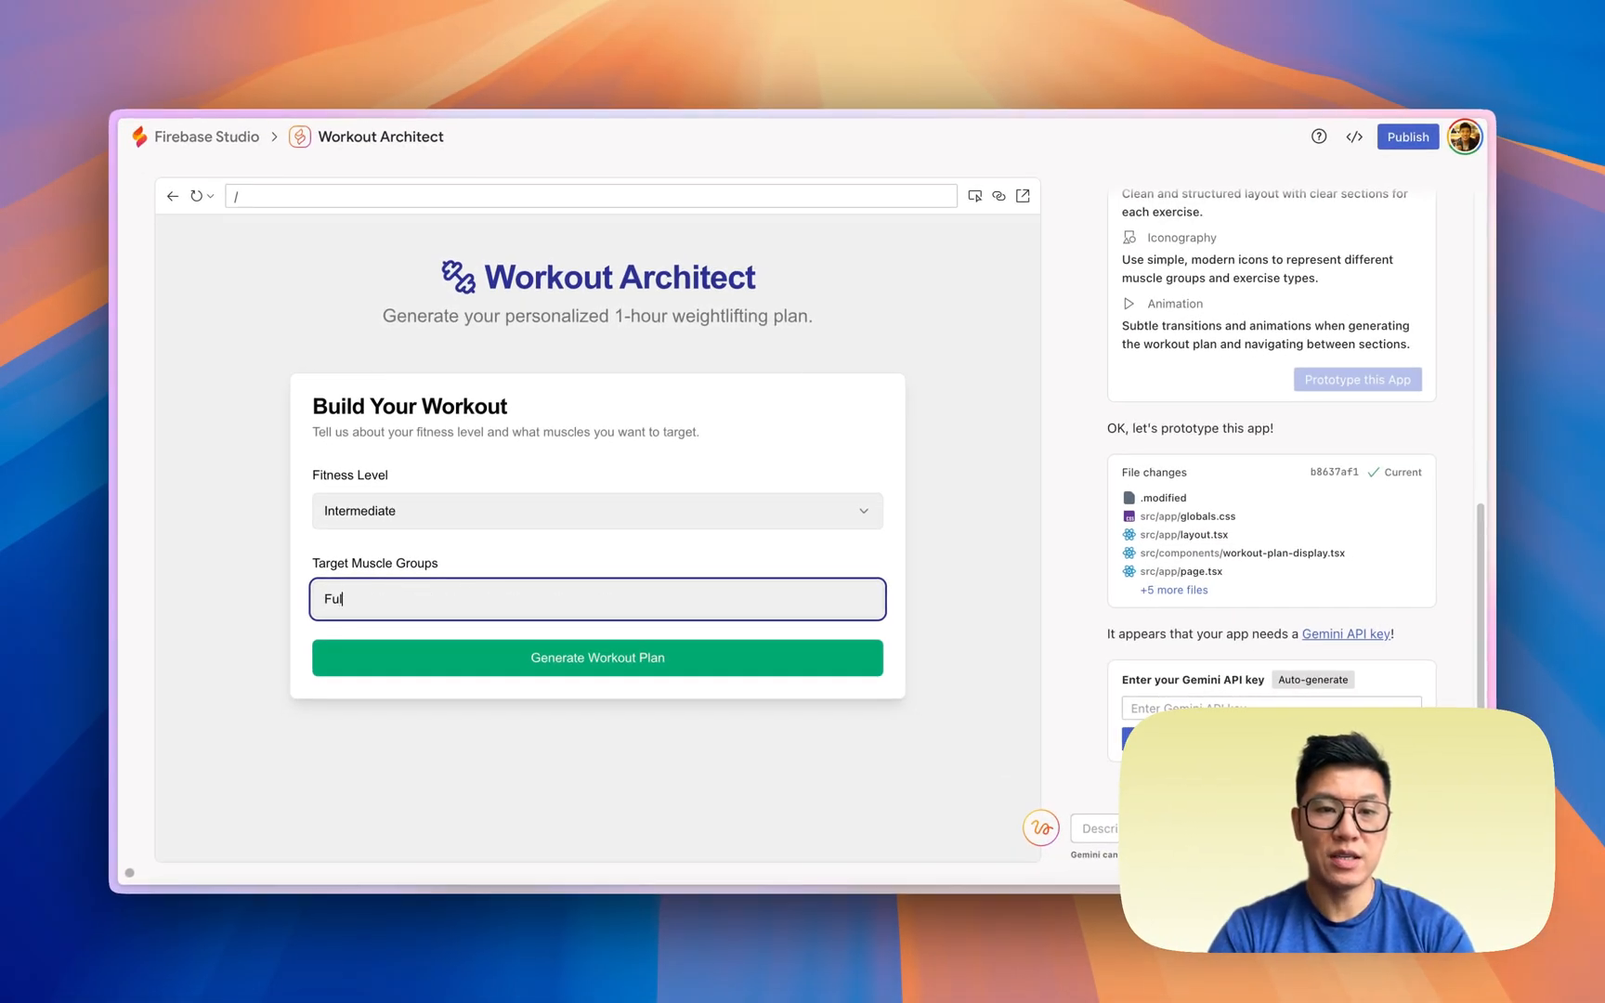
pyautogui.click(597, 658)
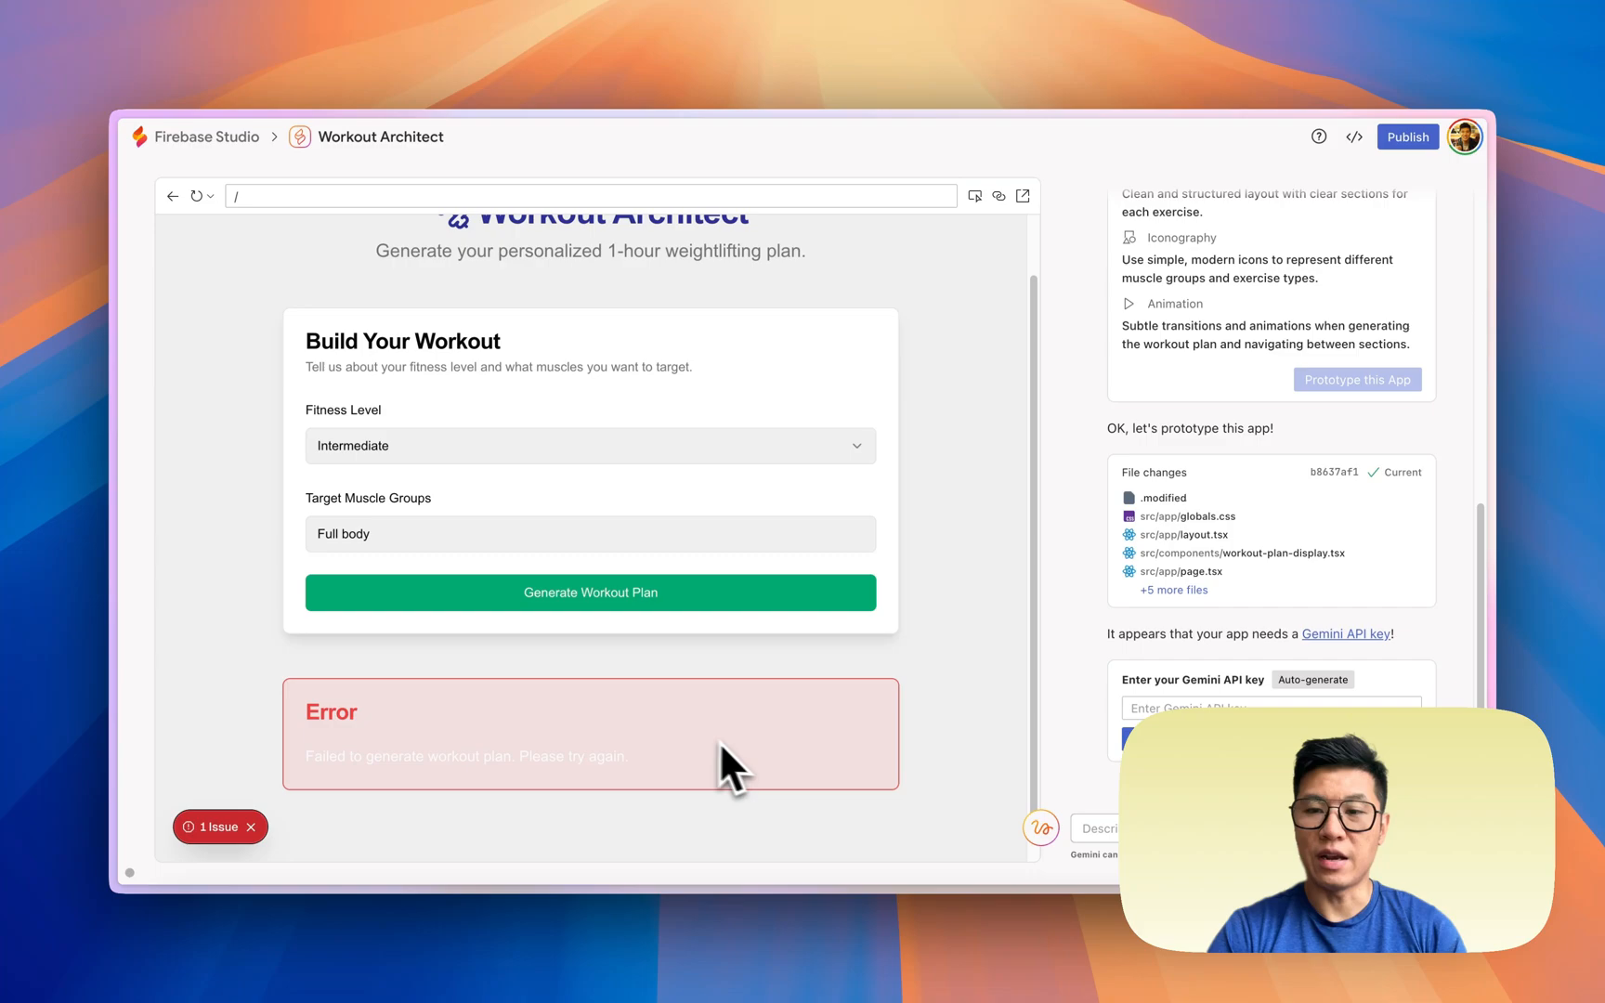
pyautogui.moveTo(1343, 635)
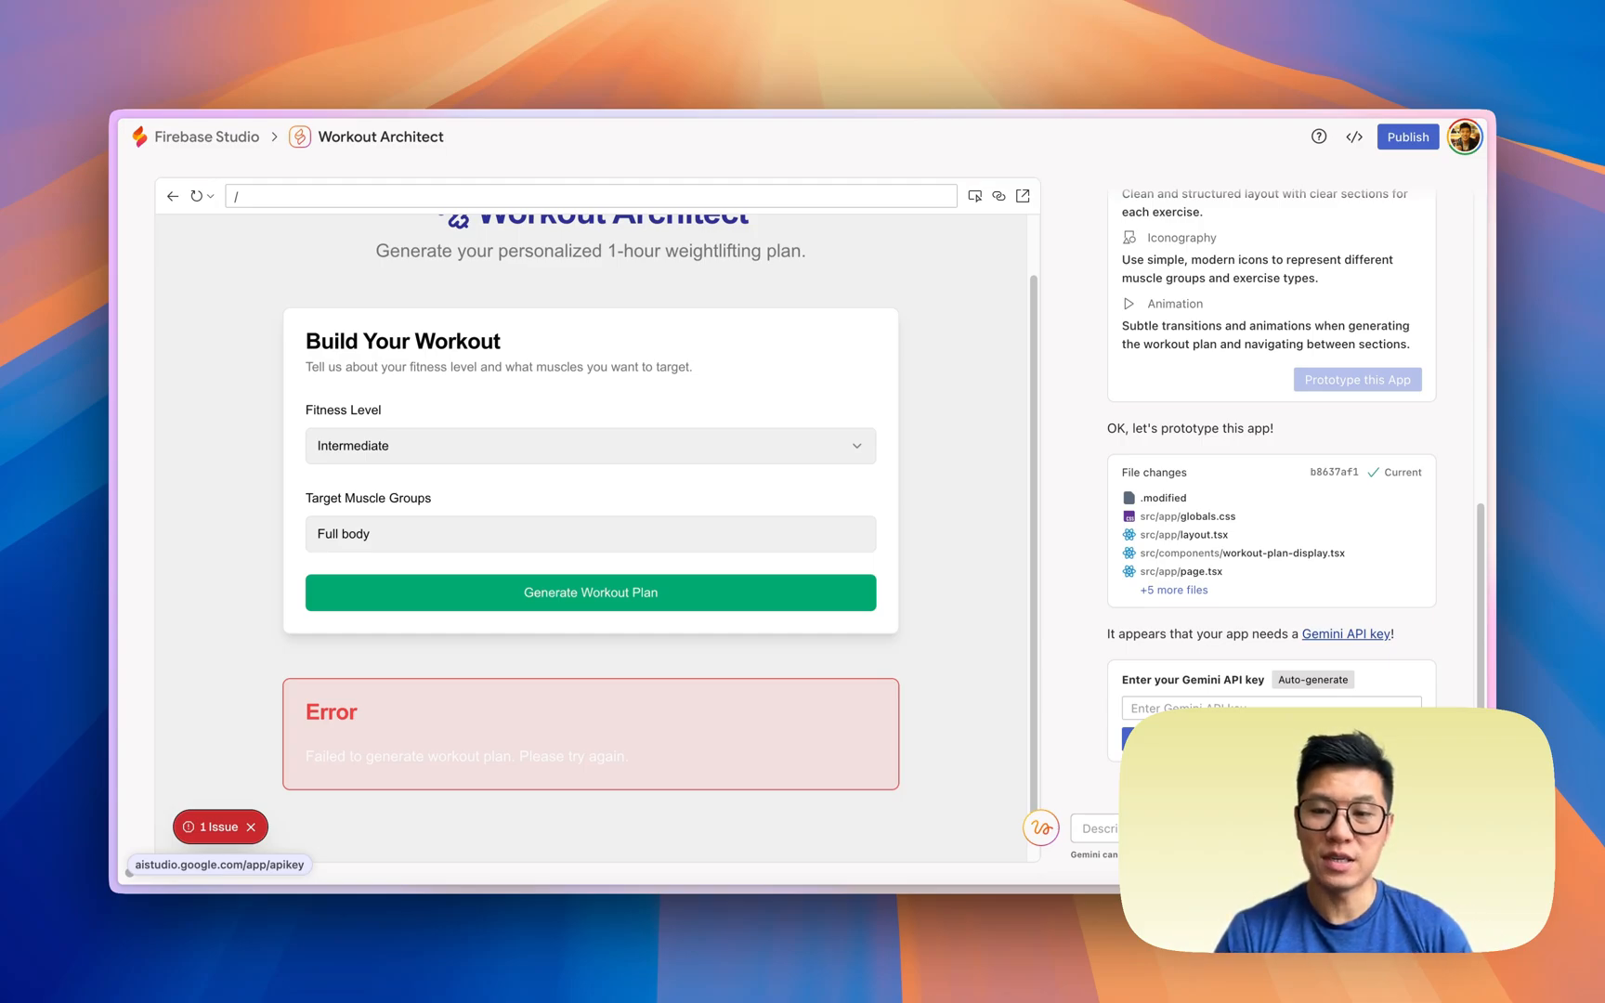
pyautogui.moveTo(1347, 655)
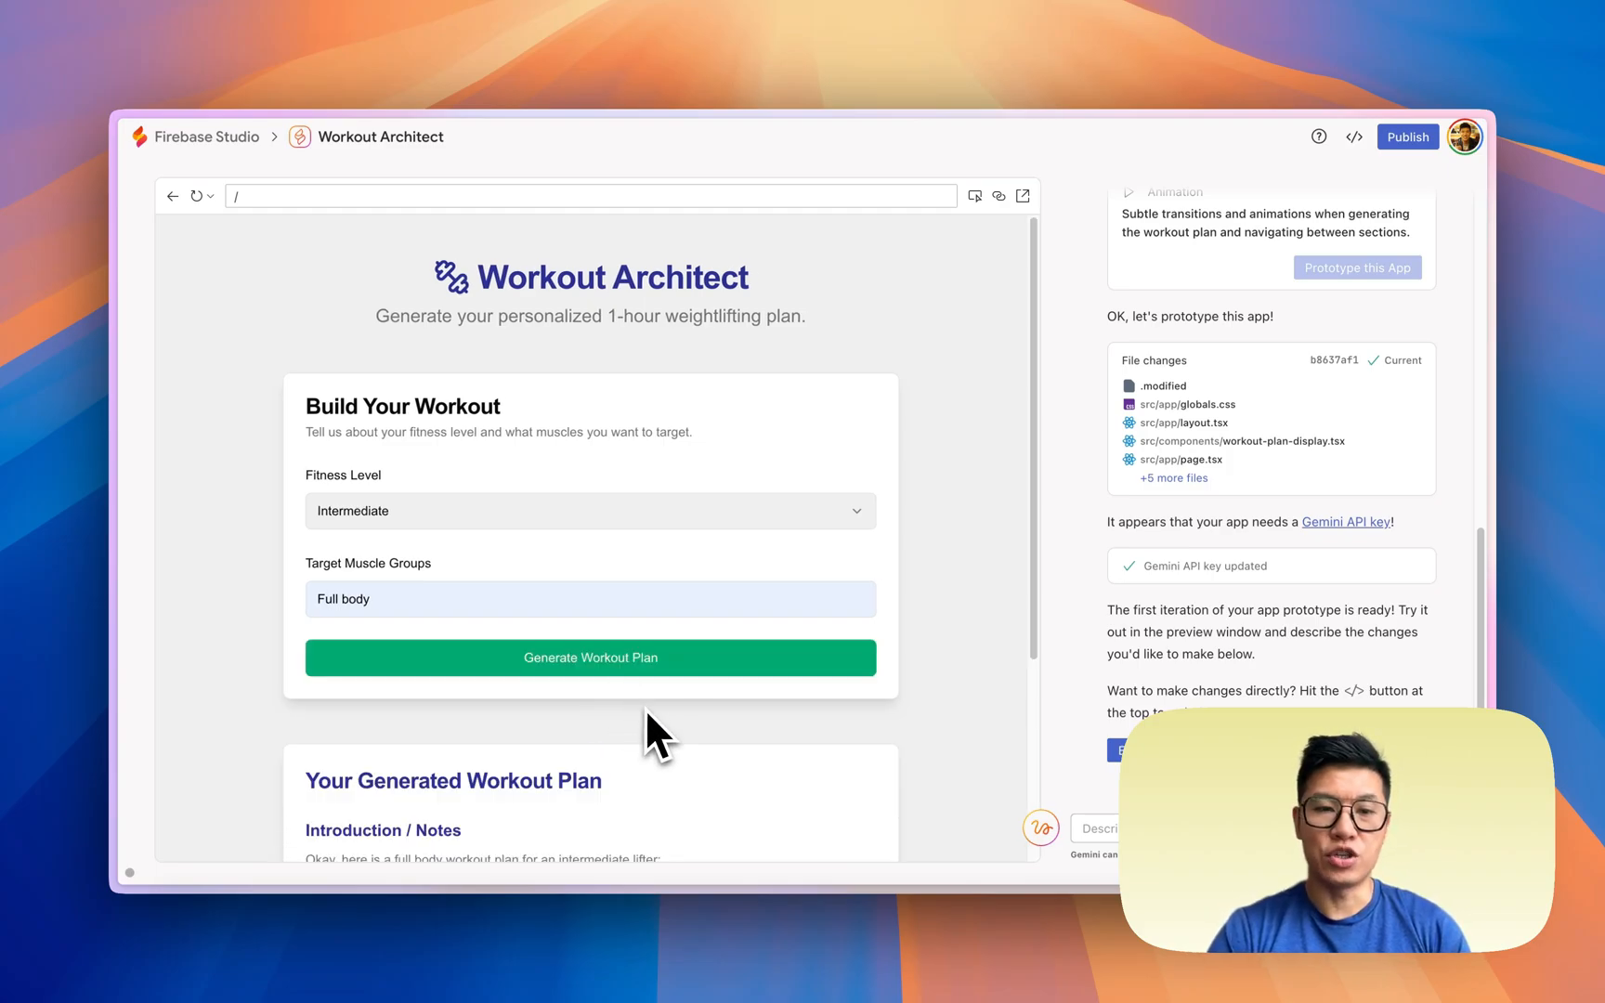
# Review the Intermediate Back and Chest plan from warm-up through exercise instructions to cool-down stretches.
pyautogui.scroll(-3)
pyautogui.write('Back and Chest')
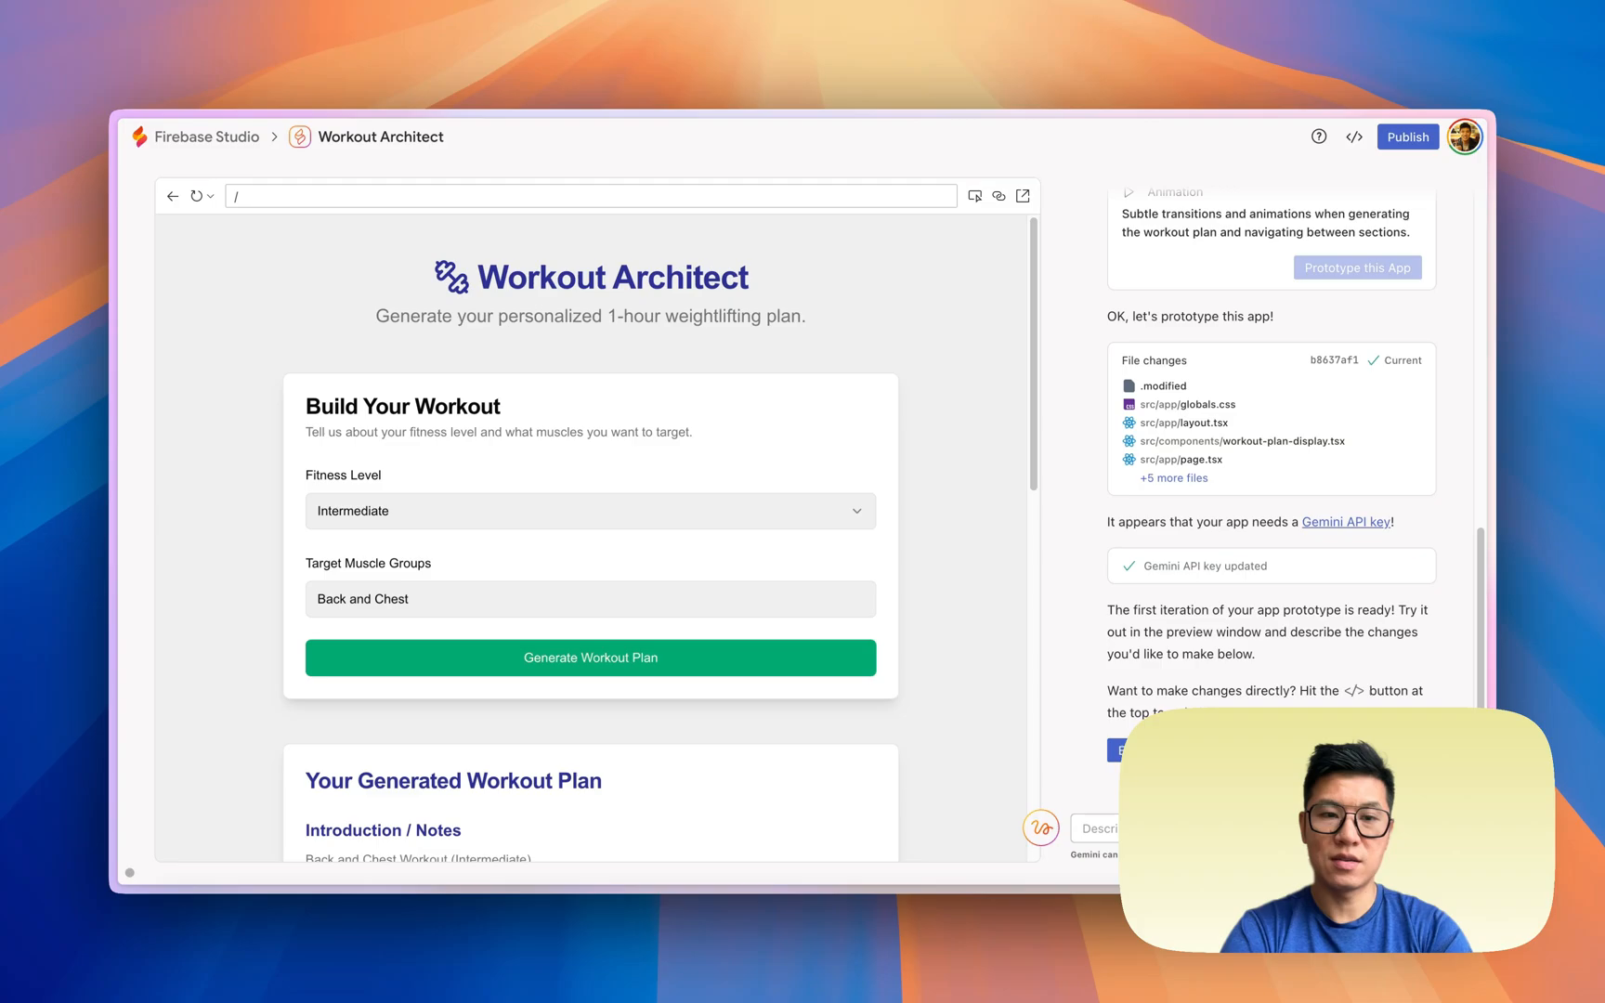
pyautogui.scroll(-3)
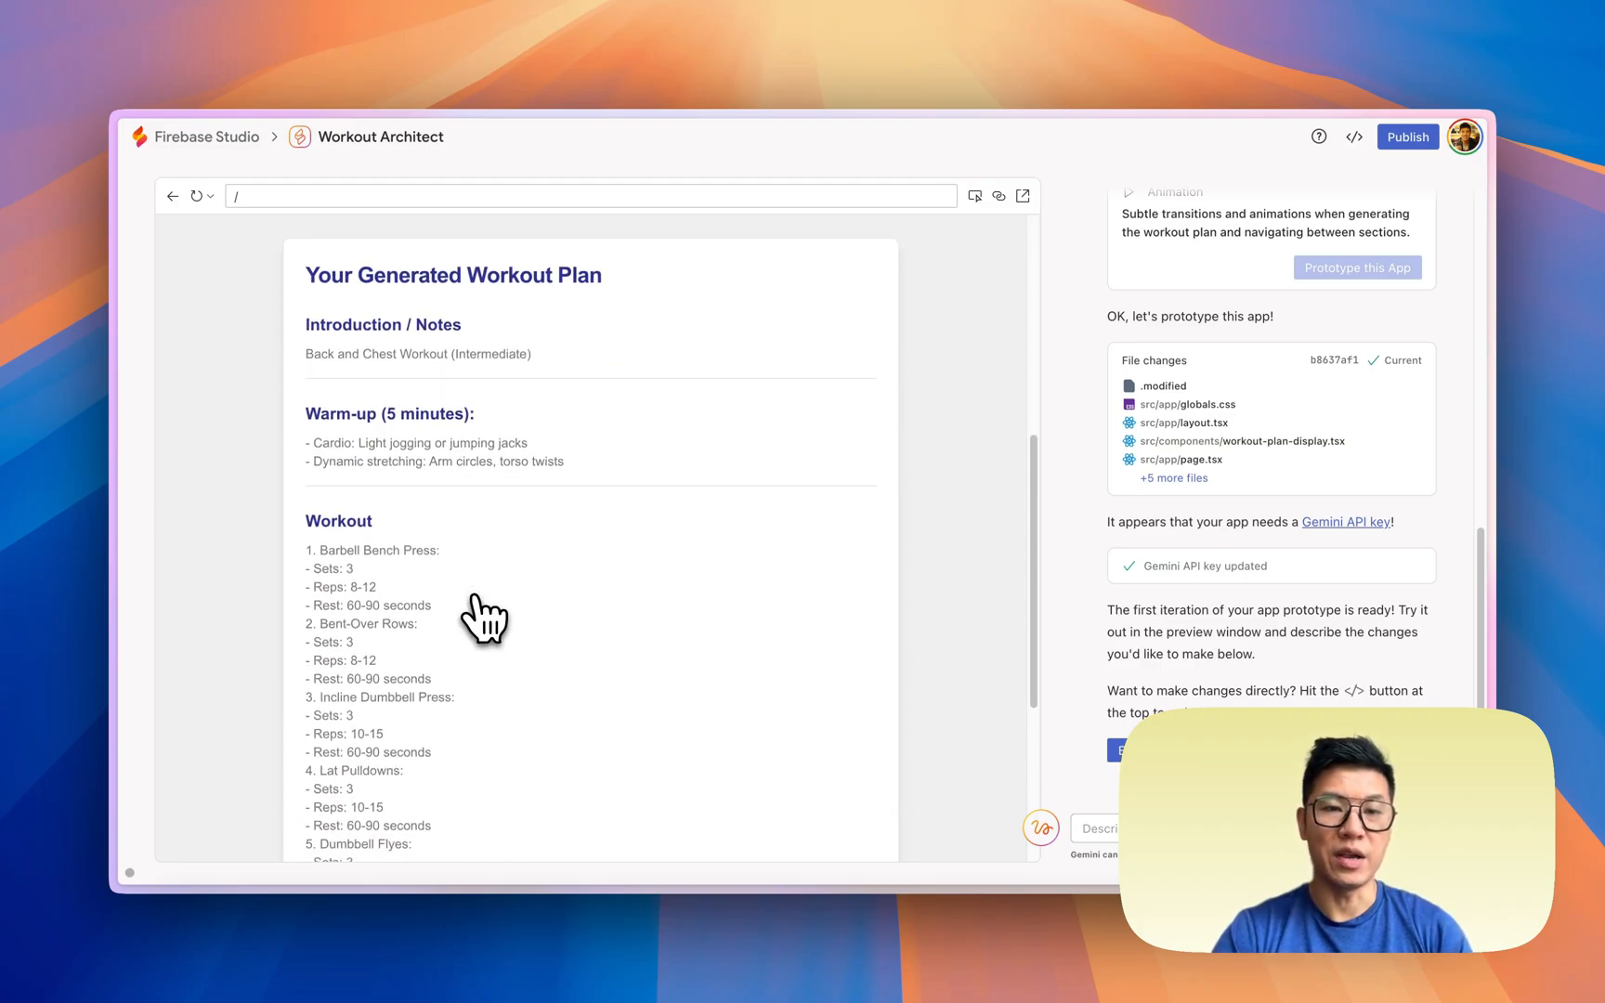
pyautogui.scroll(-3)
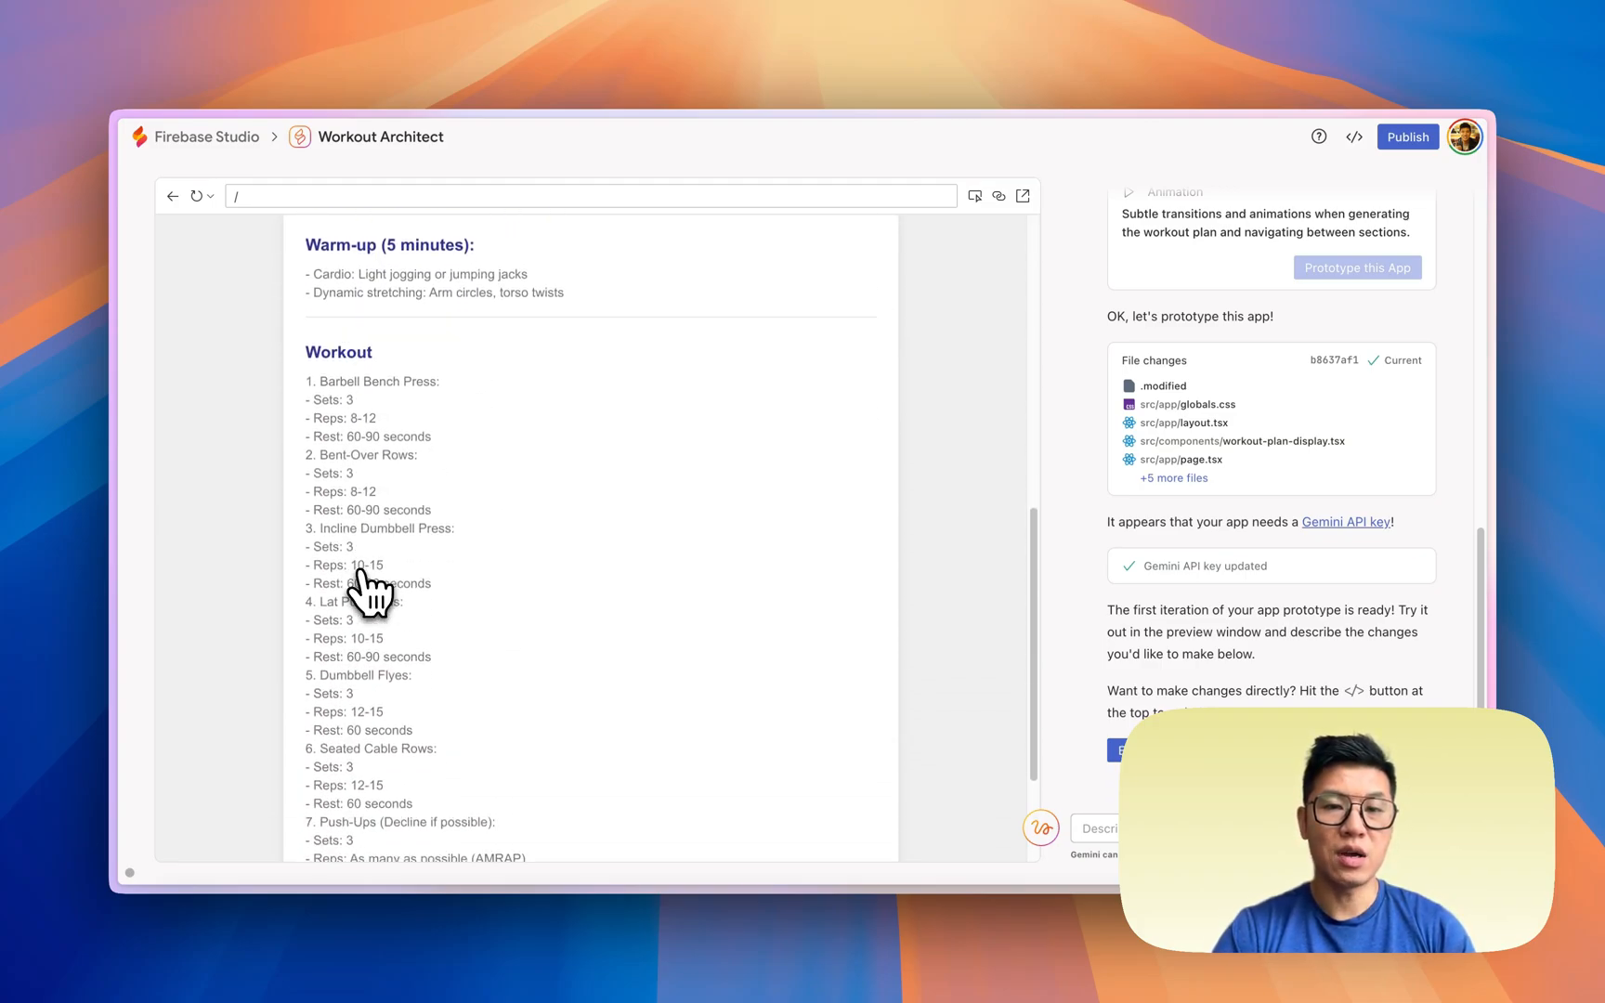
pyautogui.scroll(-3)
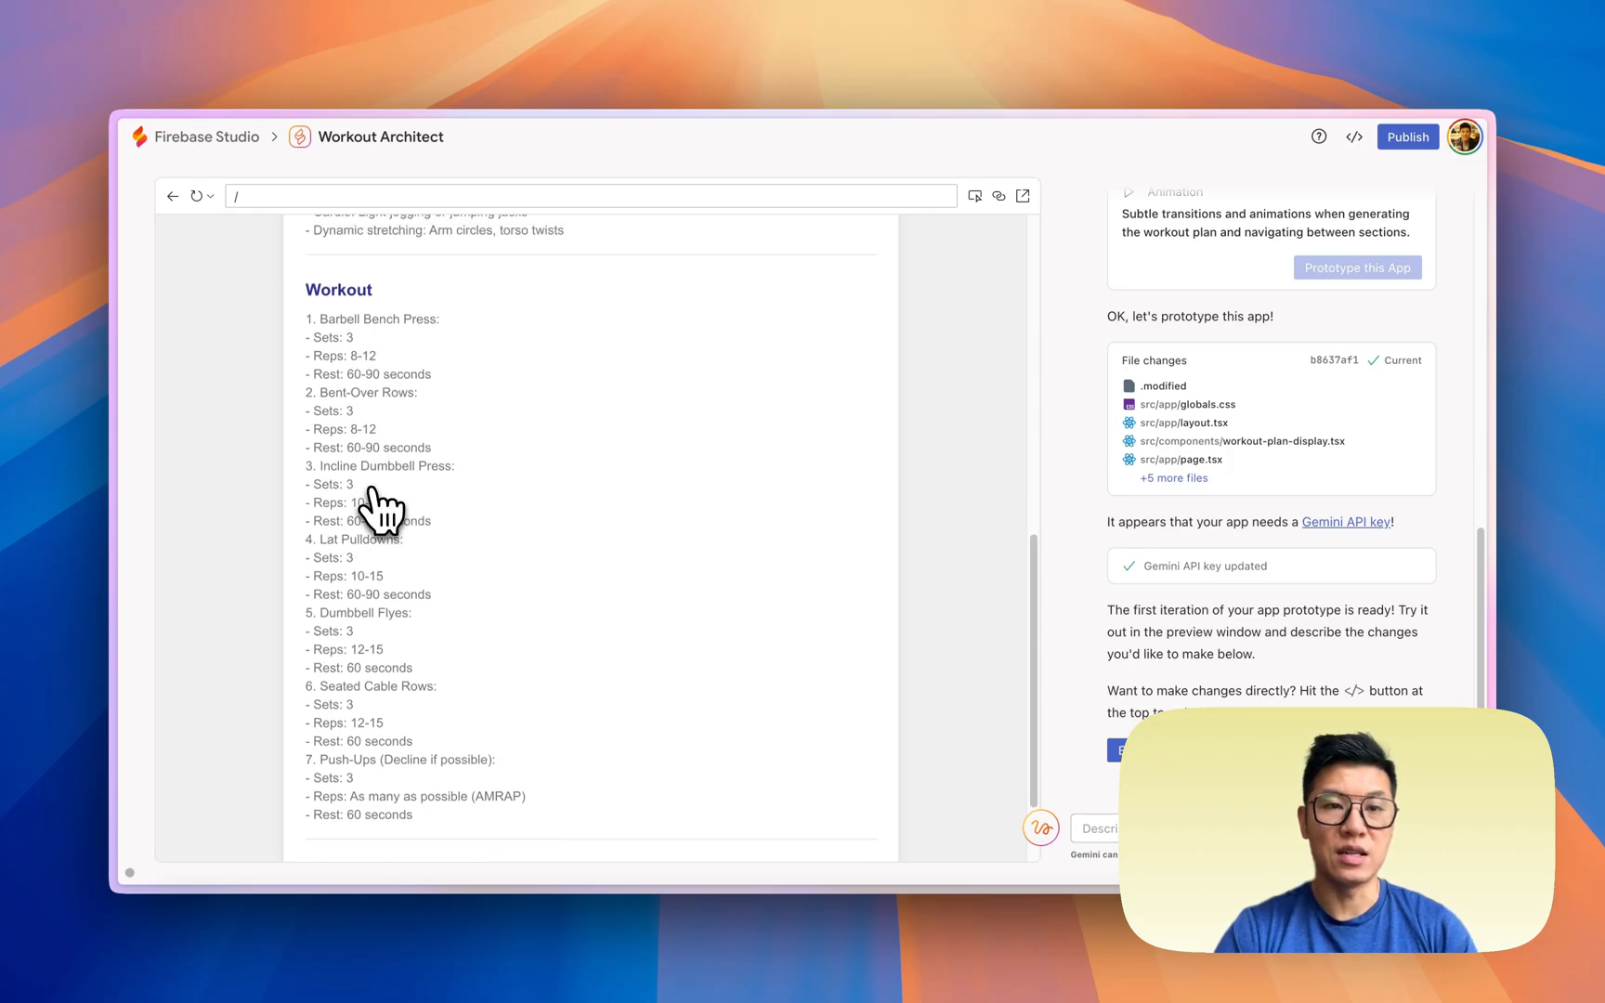
pyautogui.scroll(-3)
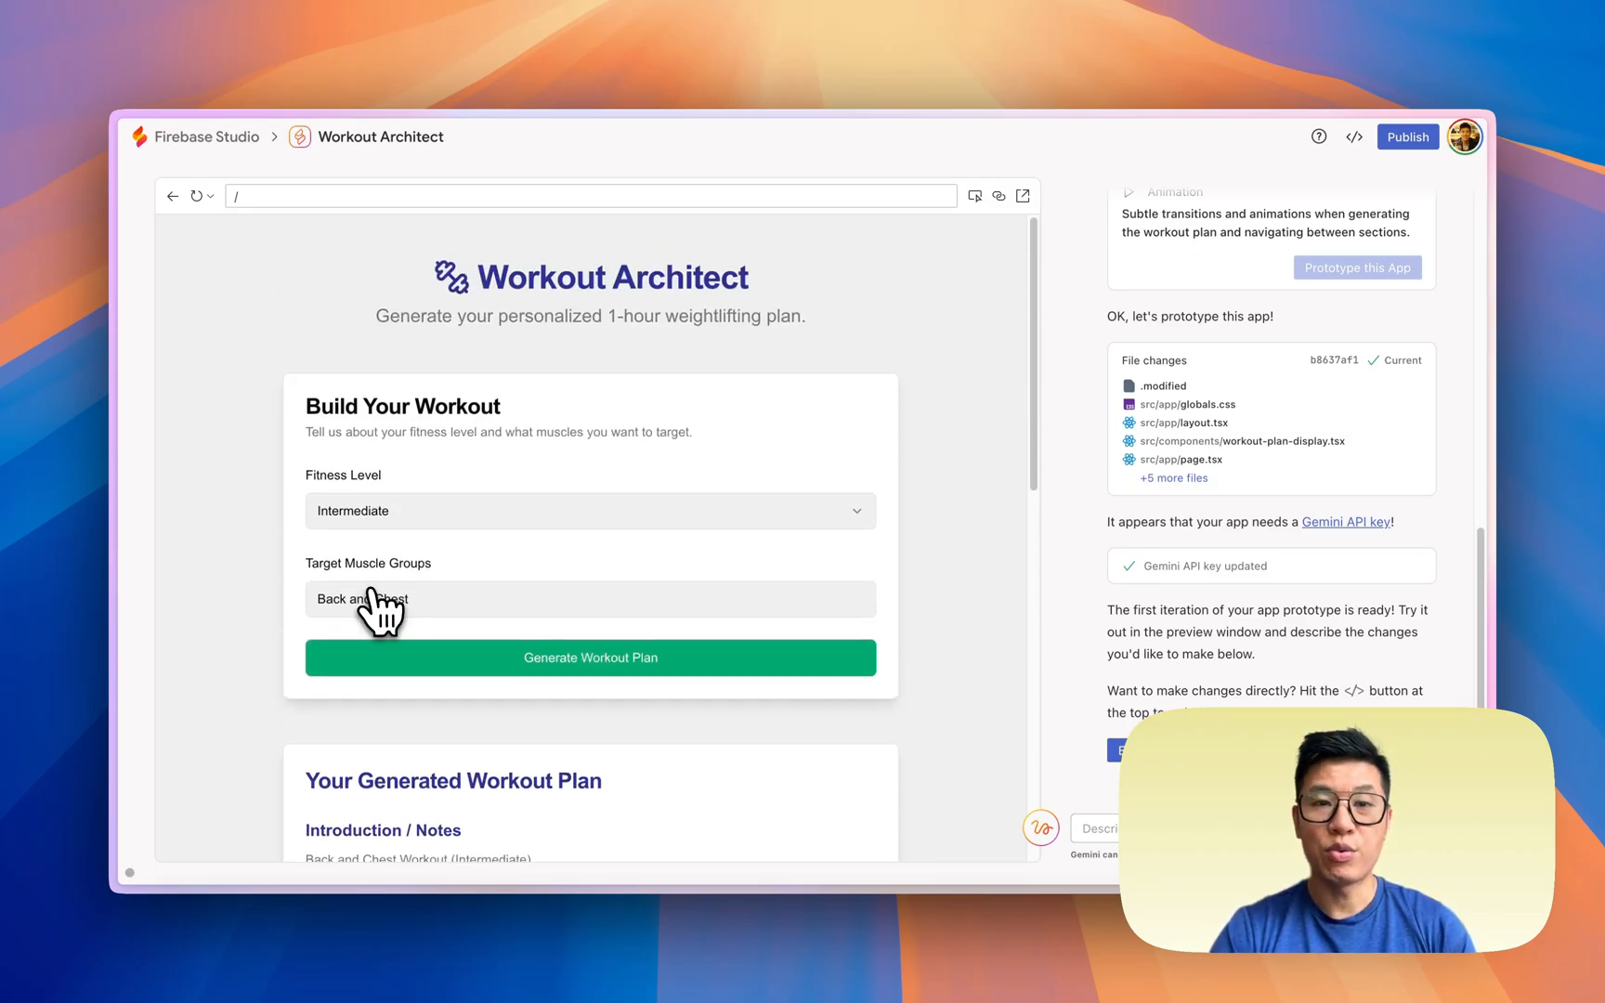
pyautogui.scroll(-3)
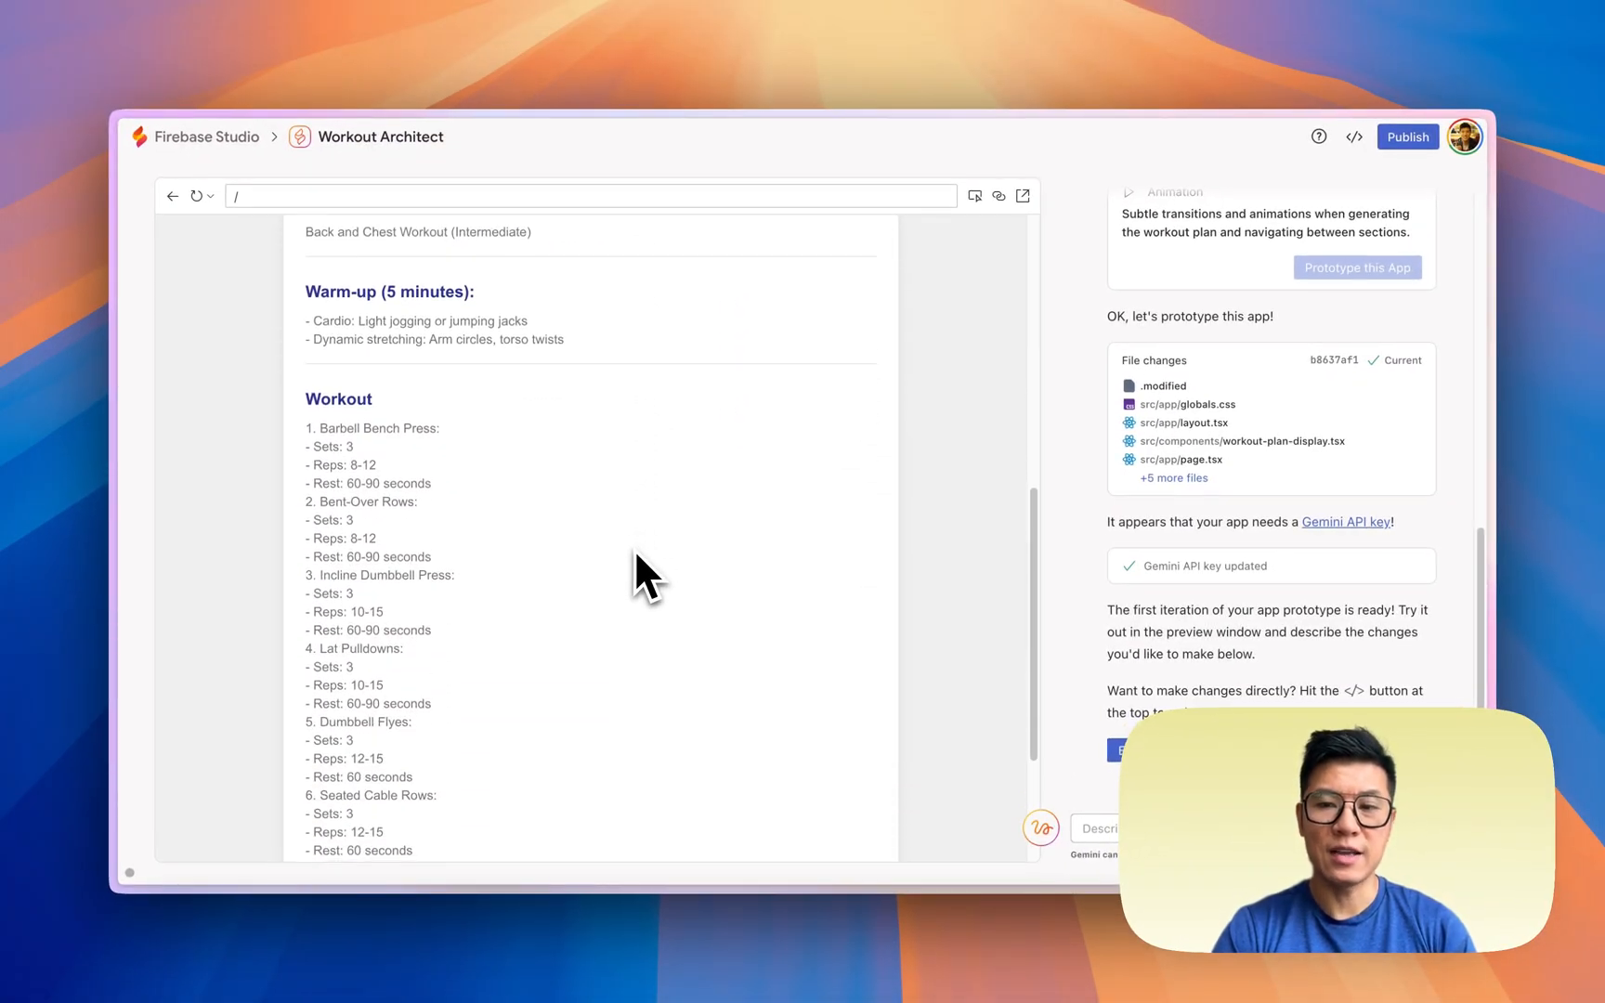
pyautogui.moveTo(525, 544)
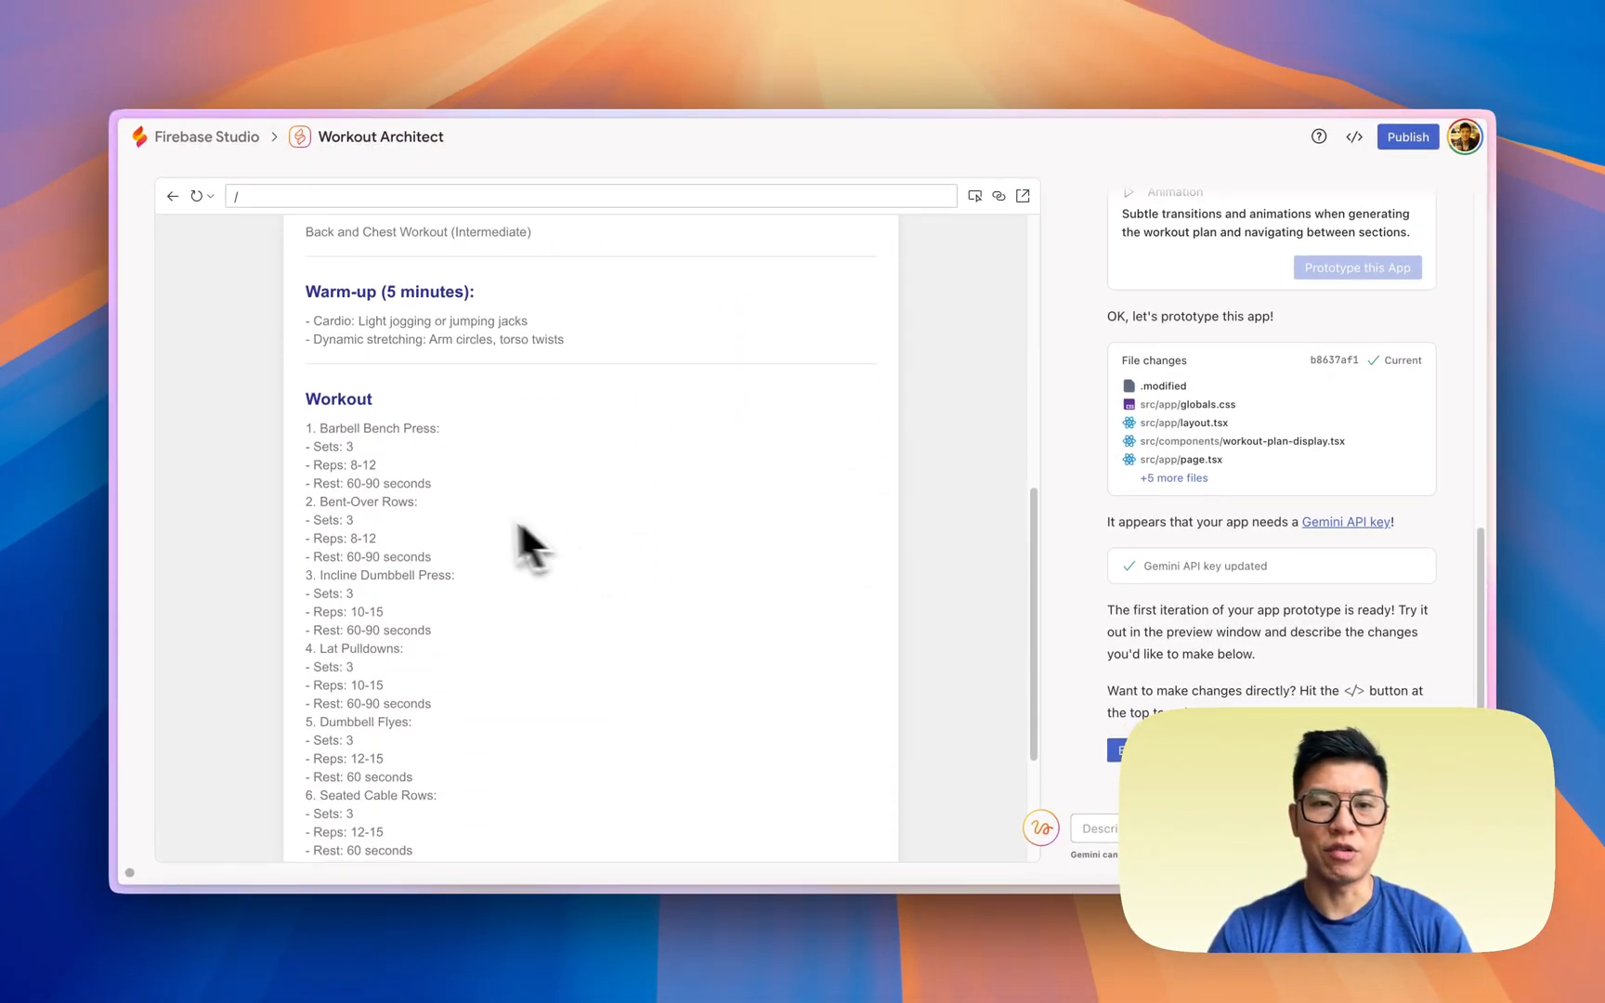
pyautogui.scroll(-3)
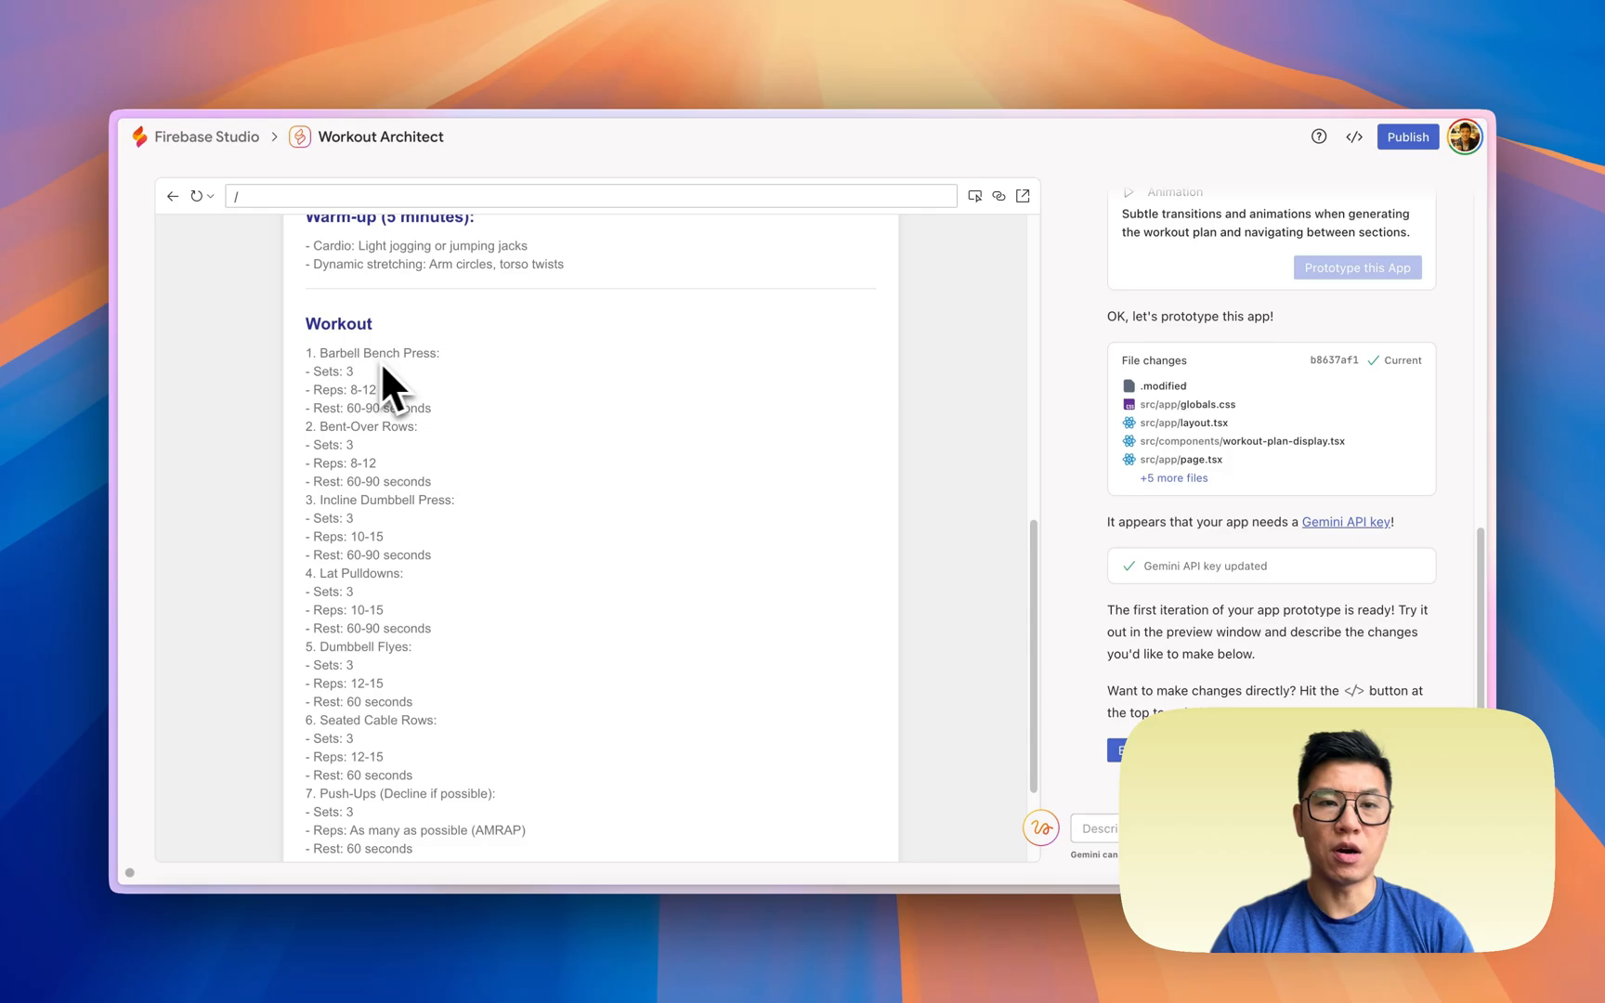
pyautogui.scroll(3)
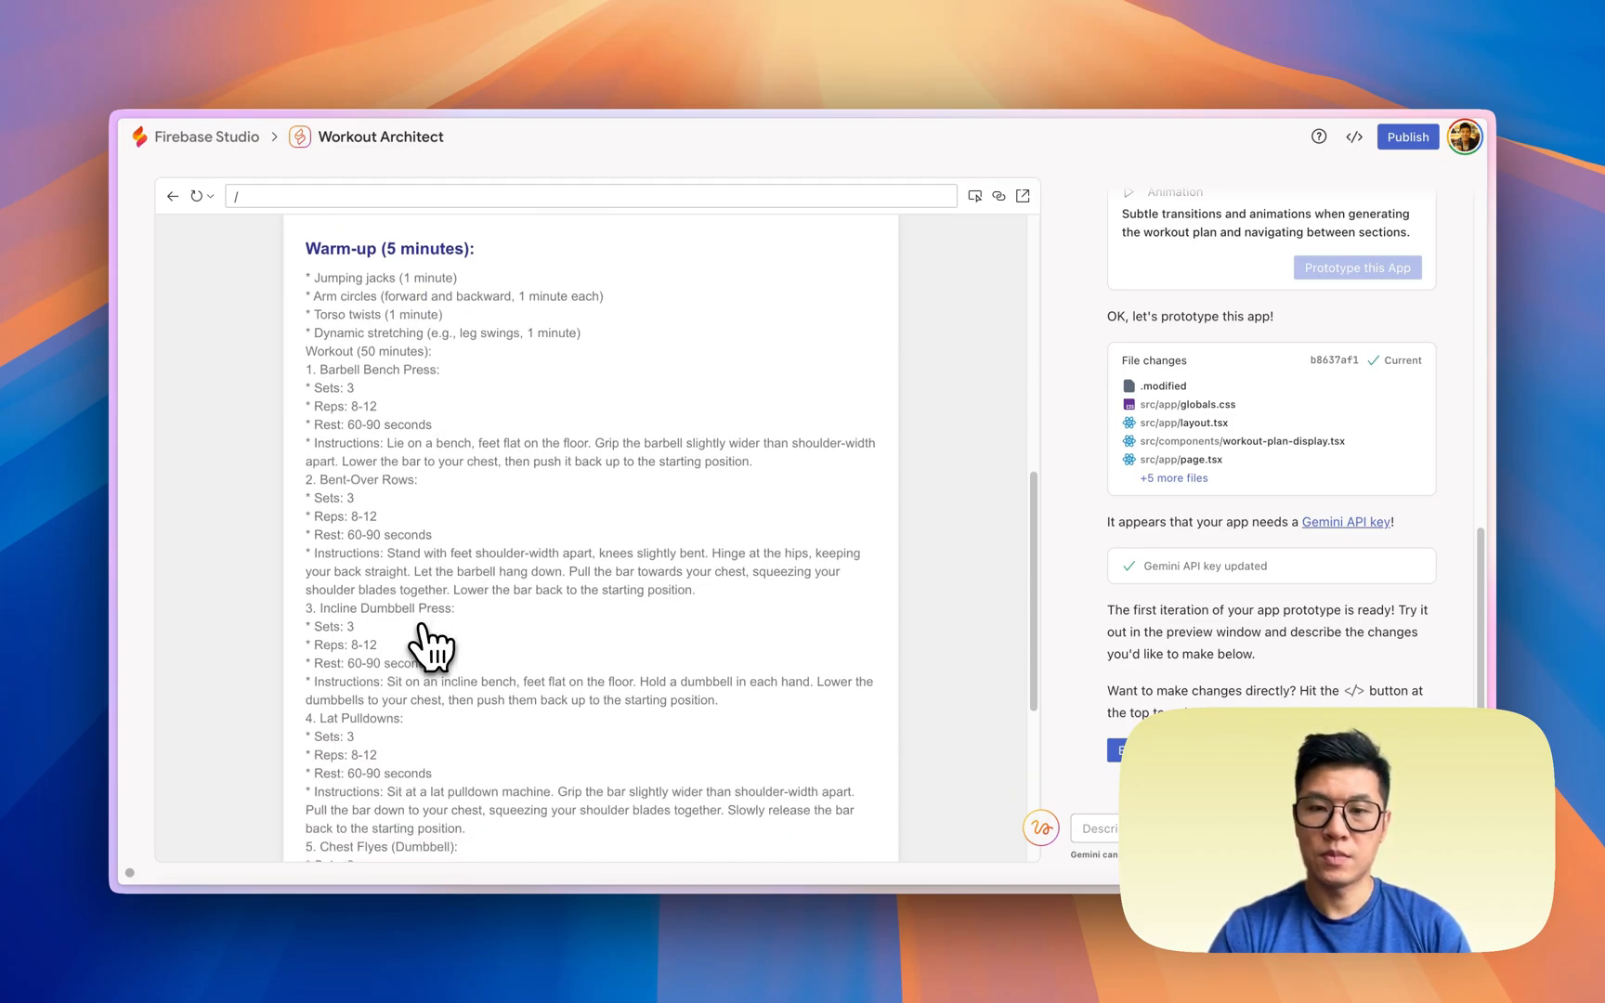
pyautogui.scroll(-3)
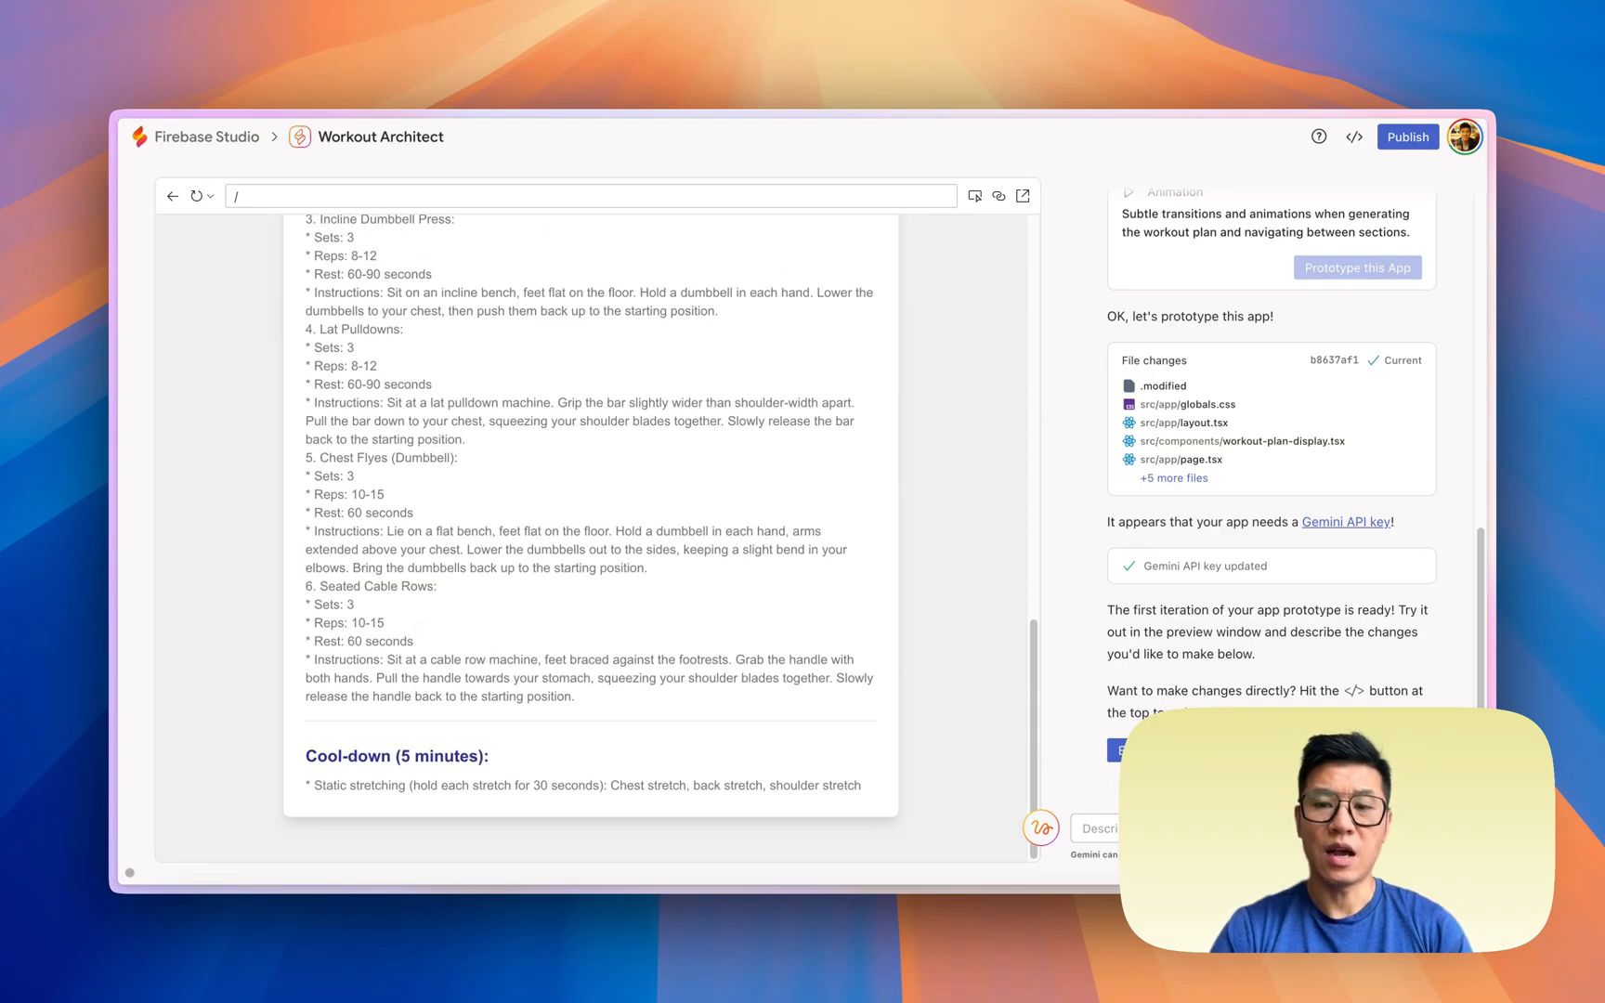
pyautogui.moveTo(563, 858)
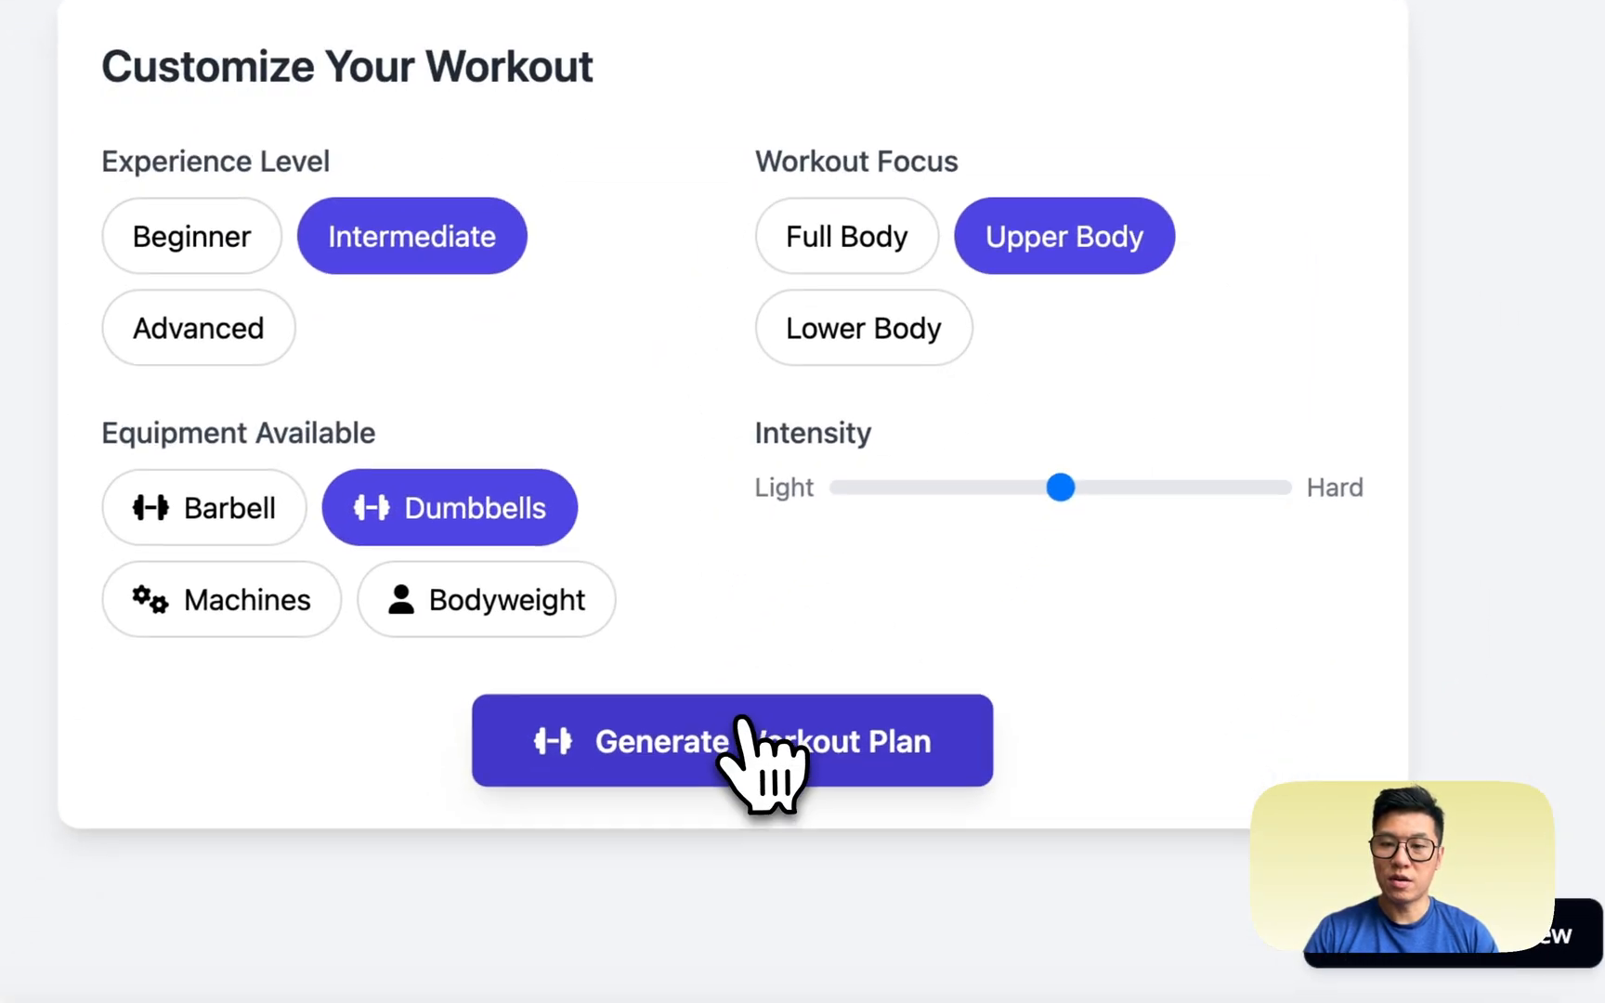
# Generate the Upper Body plan, then regenerate it at Hard (5/5) intensity with Incline Dumbbell Flyes.
pyautogui.click(732, 741)
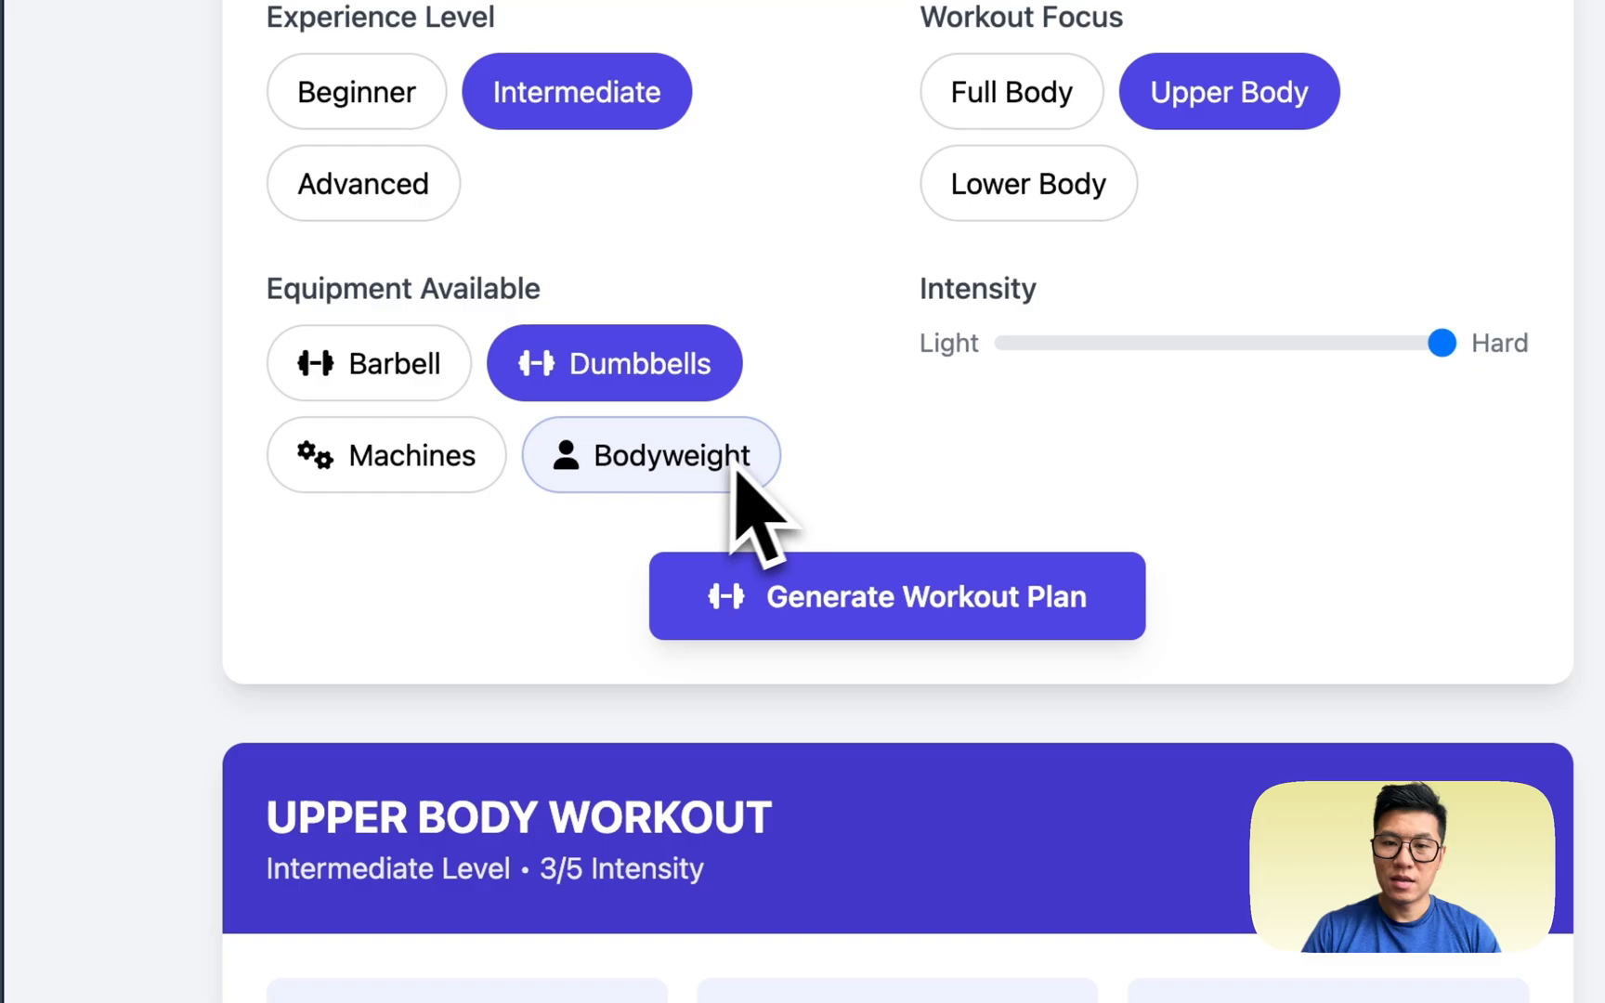
pyautogui.click(899, 596)
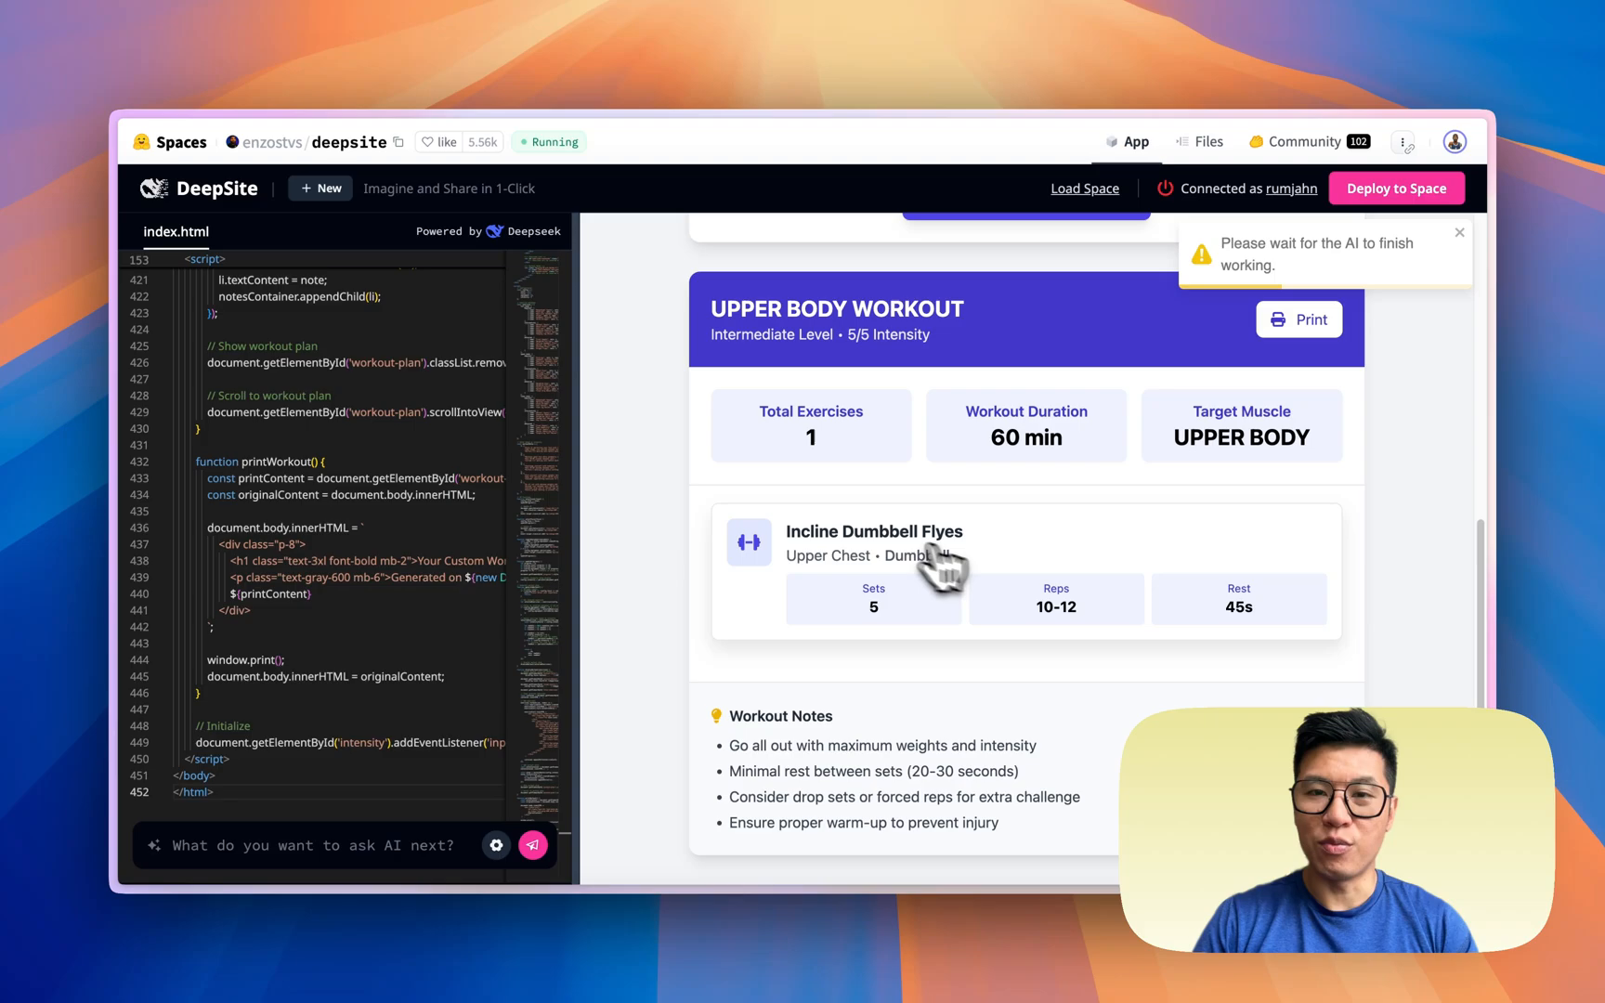
pyautogui.moveTo(1004, 409)
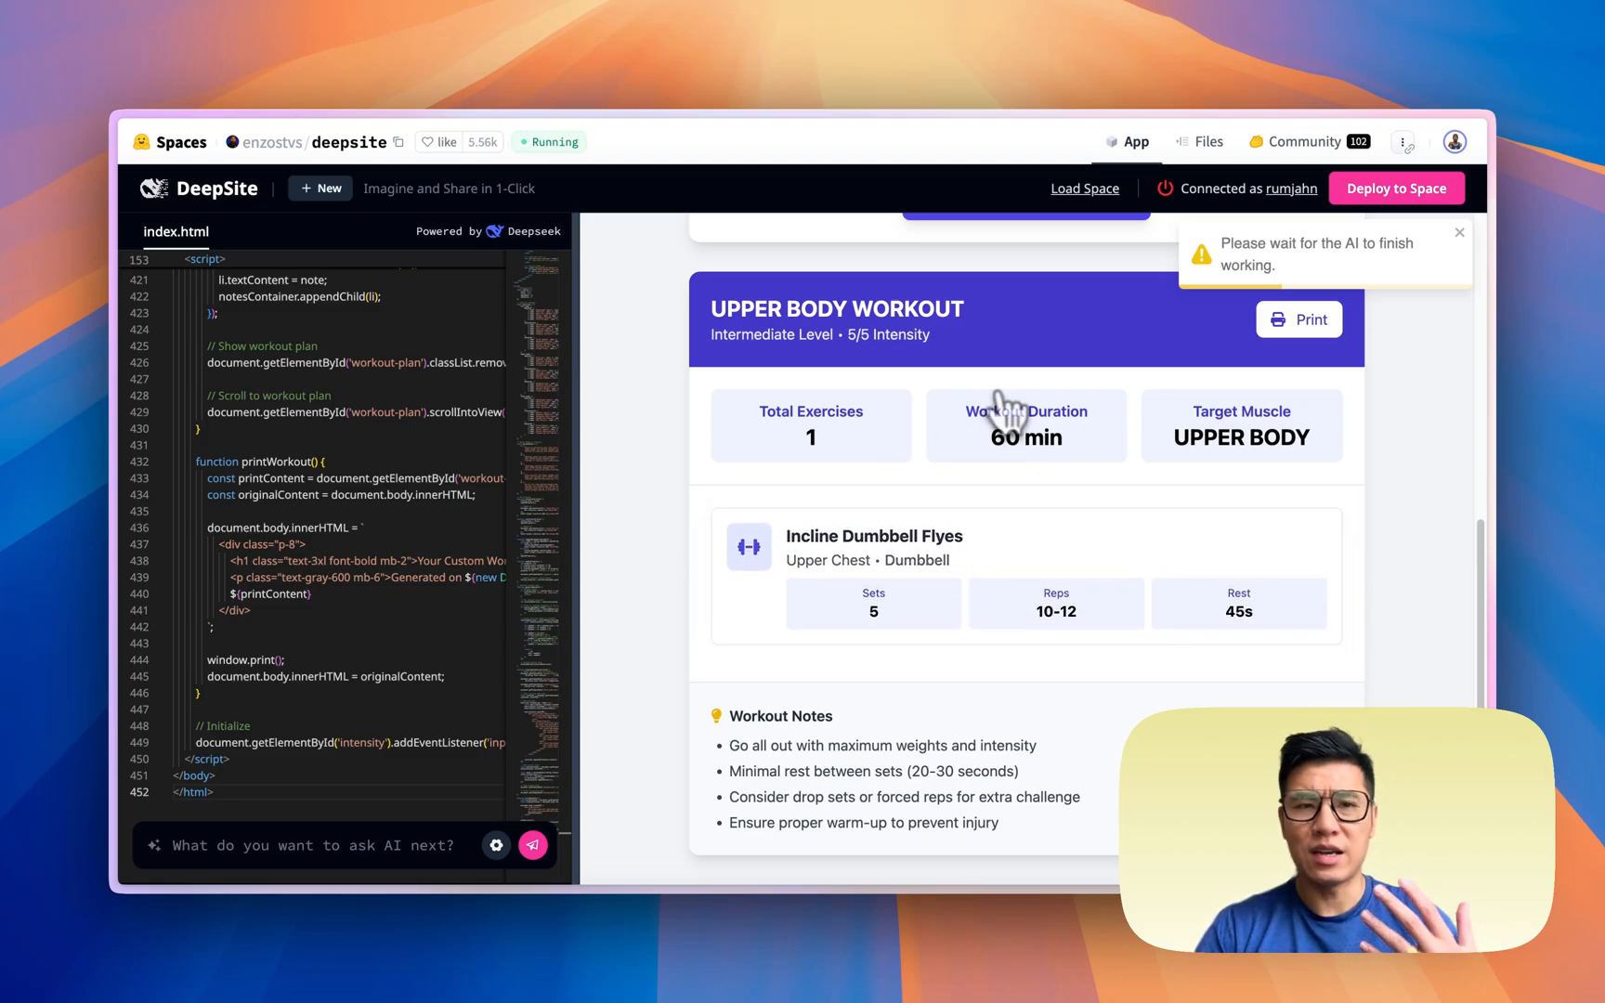
pyautogui.moveTo(979, 476)
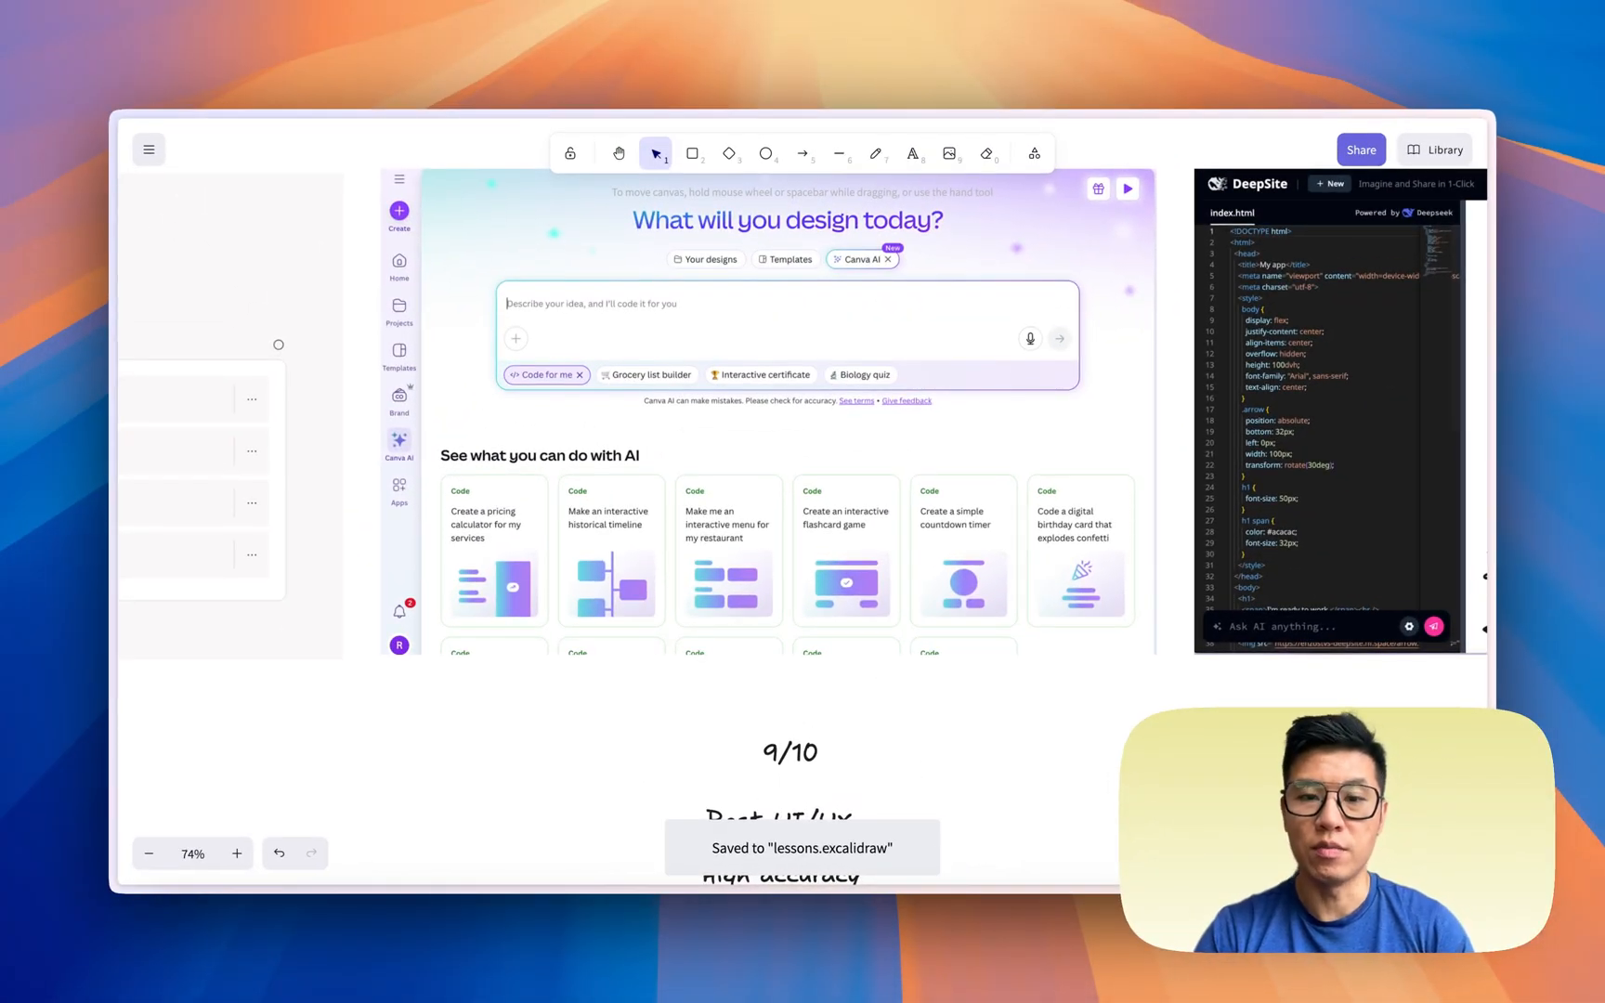
pyautogui.scroll(-3)
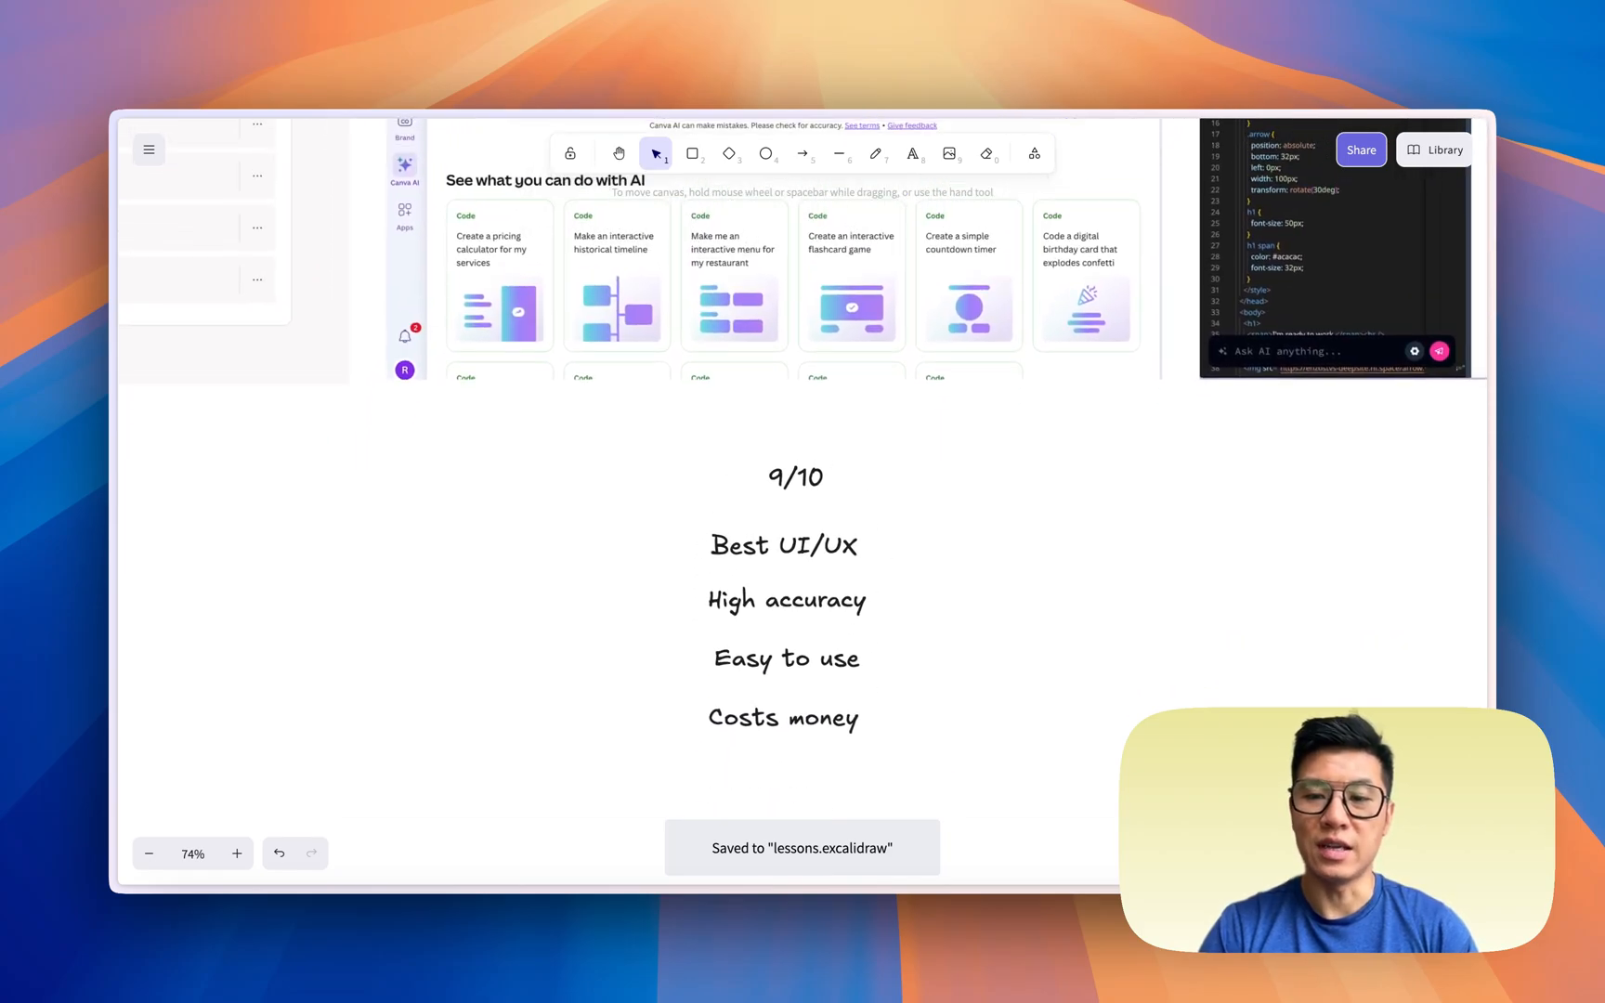
pyautogui.moveTo(887, 591)
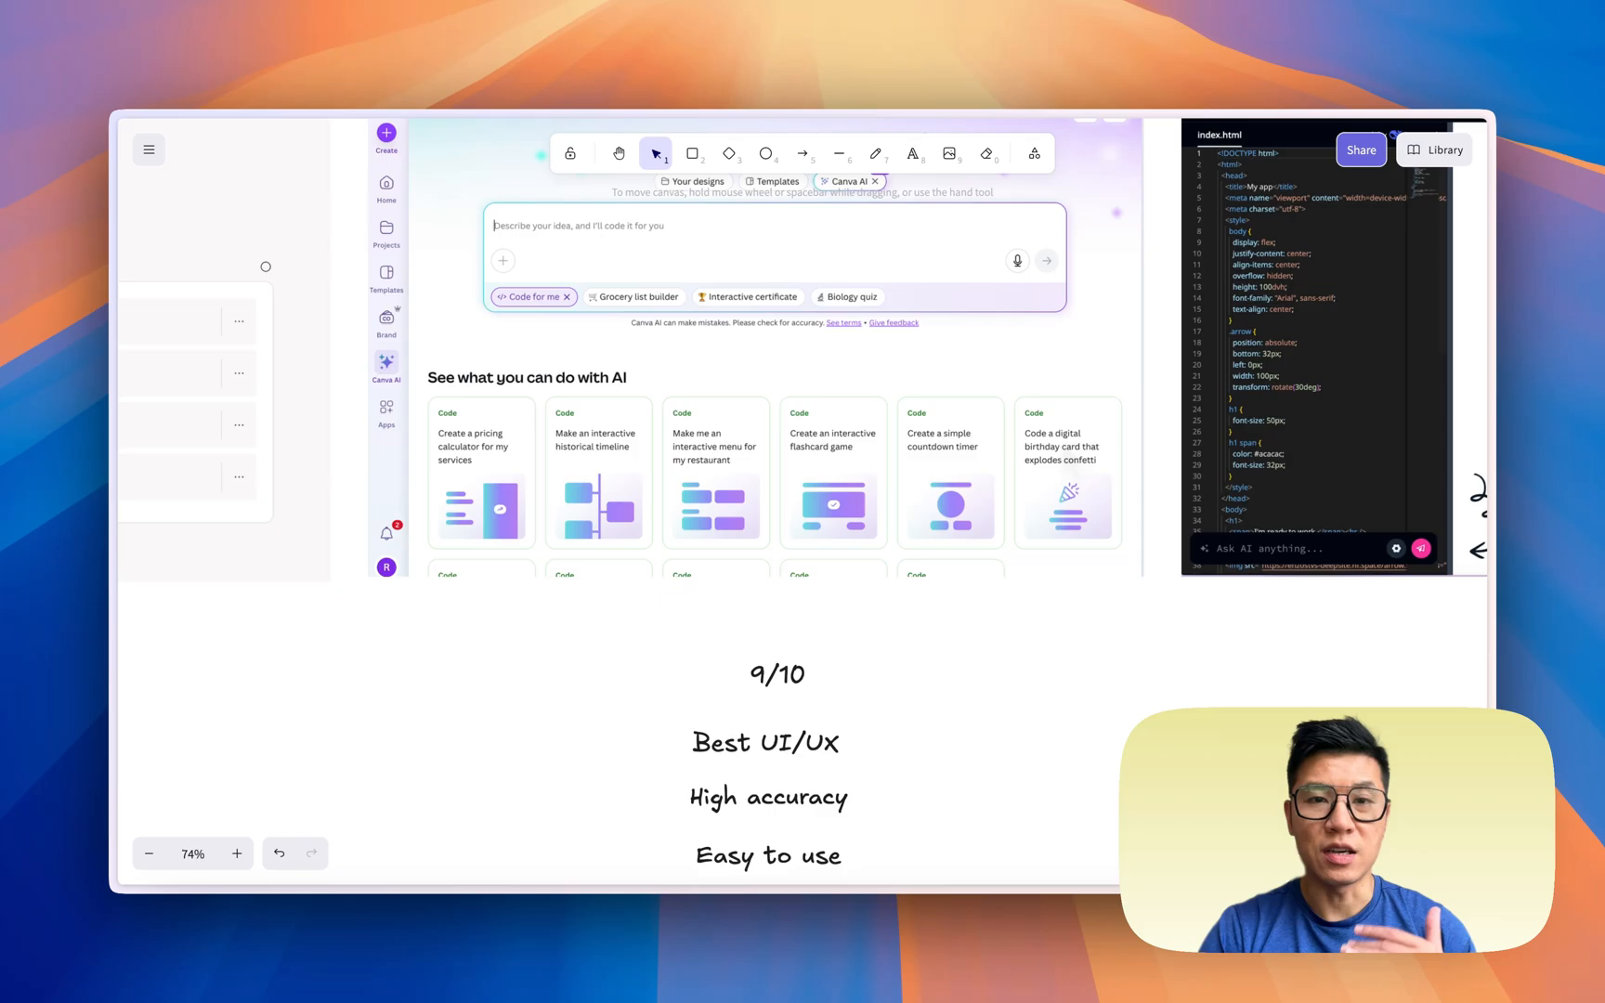
pyautogui.moveTo(826, 495)
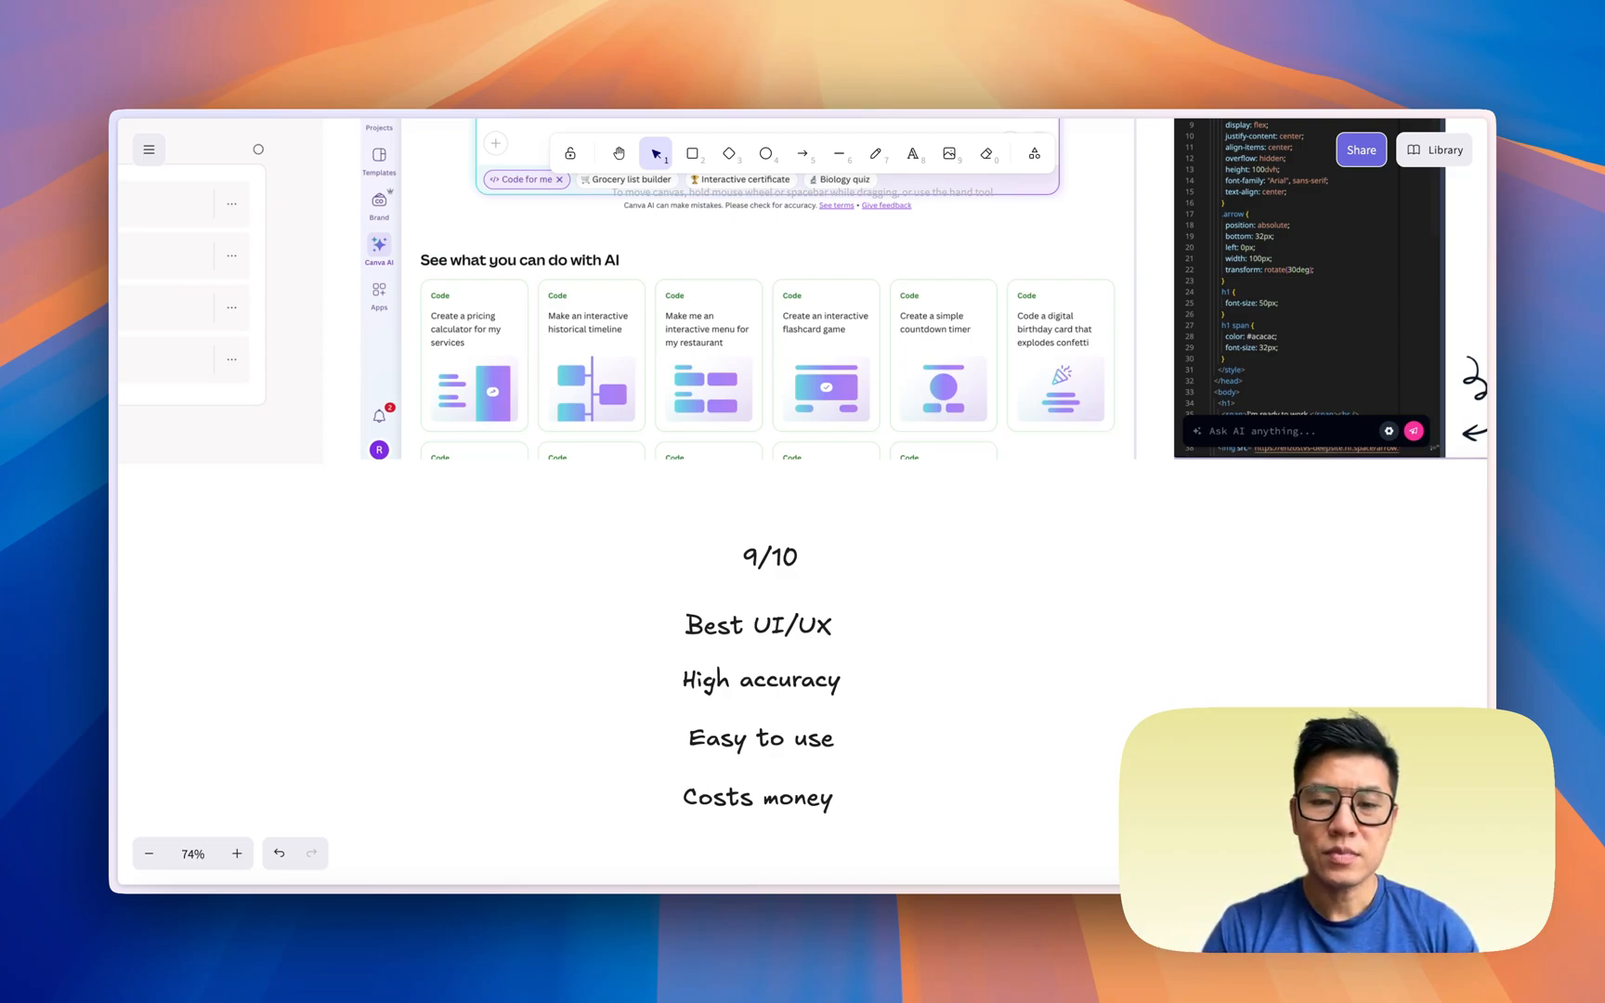
pyautogui.moveTo(784, 842)
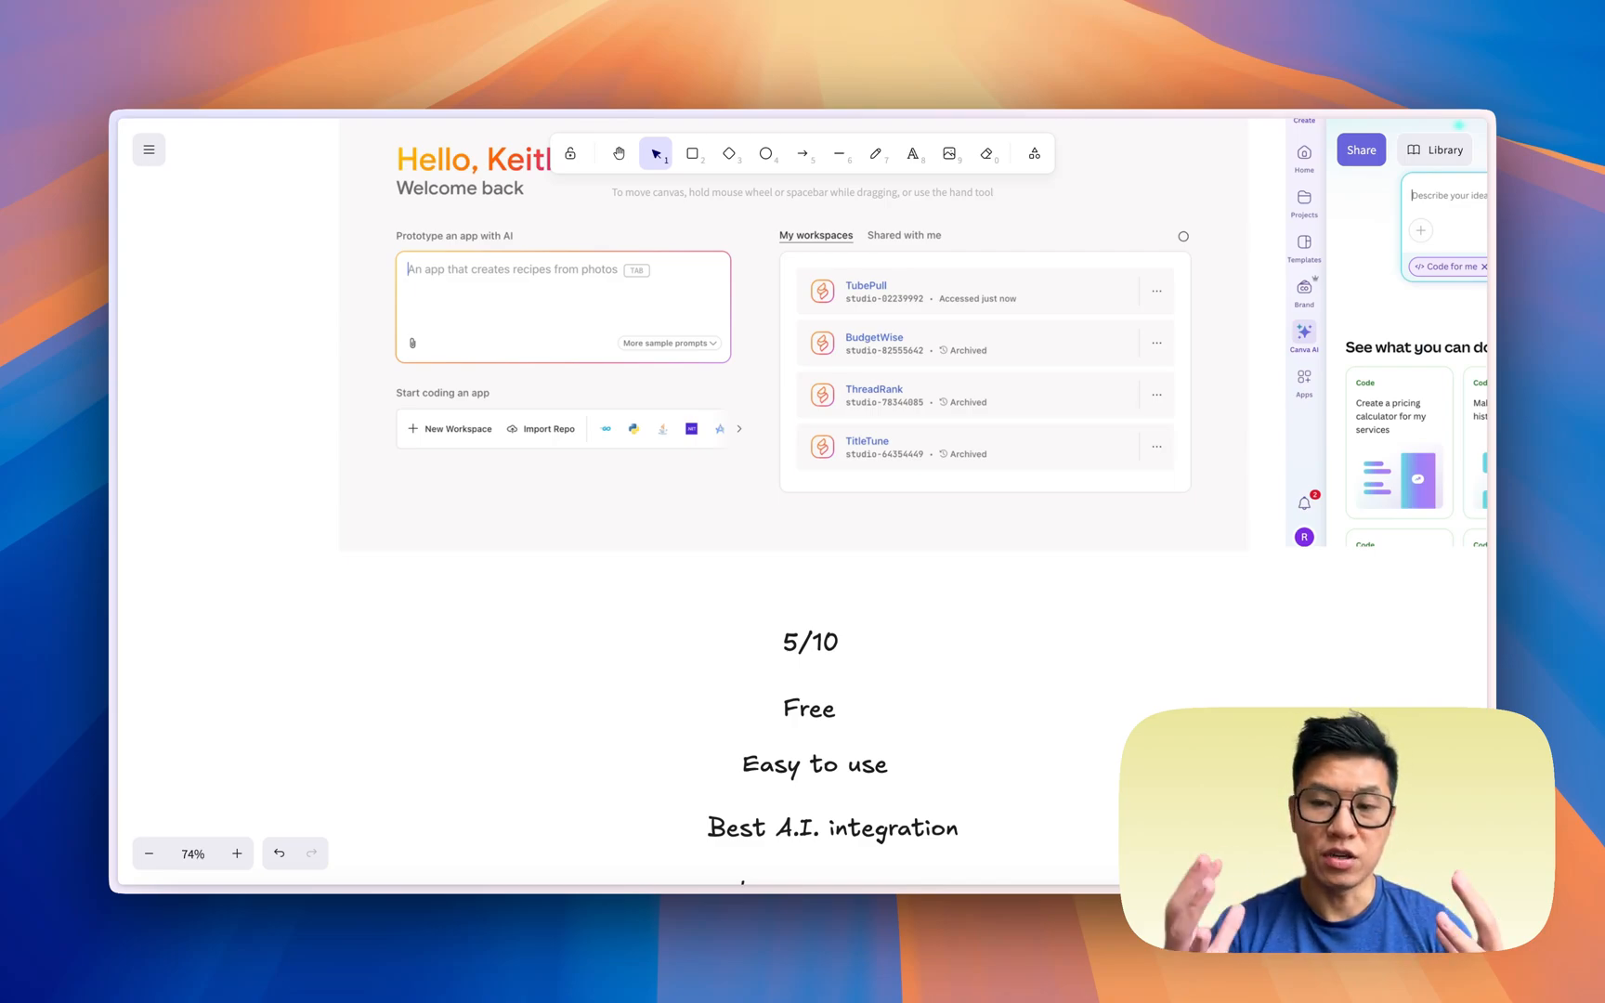
# Scroll the board to Firebase Studio's 5/10 rating: Free, Easy to use, Best A.I. integration, Low accuracy.
pyautogui.scroll(-3)
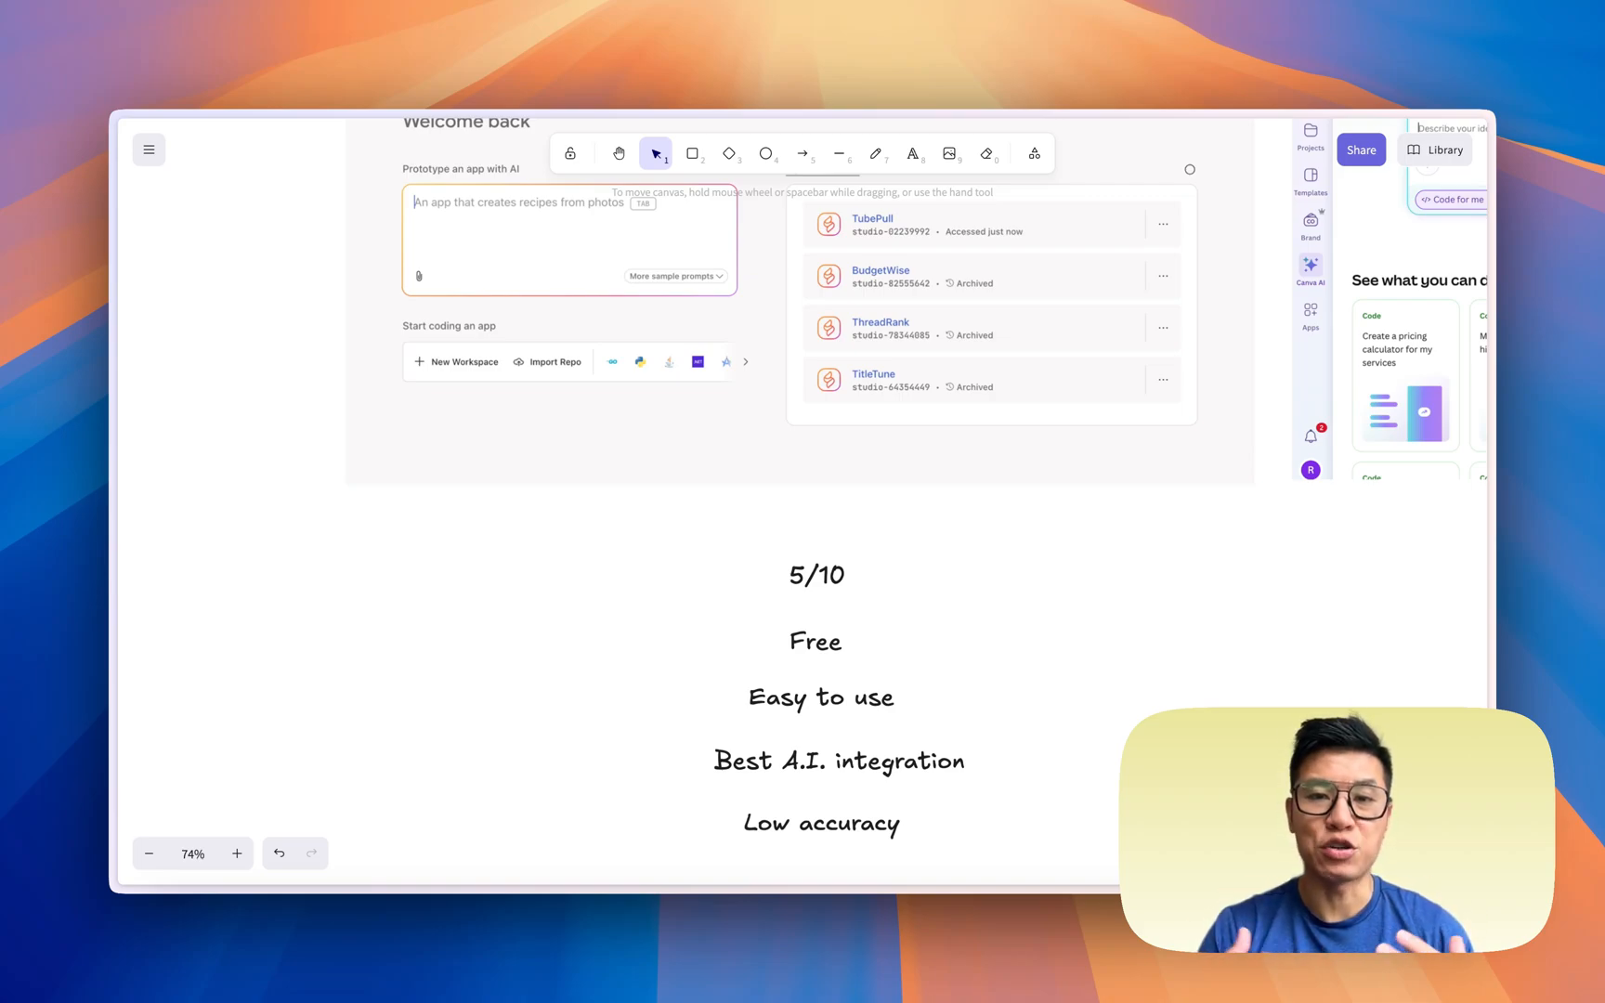
pyautogui.moveTo(929, 352)
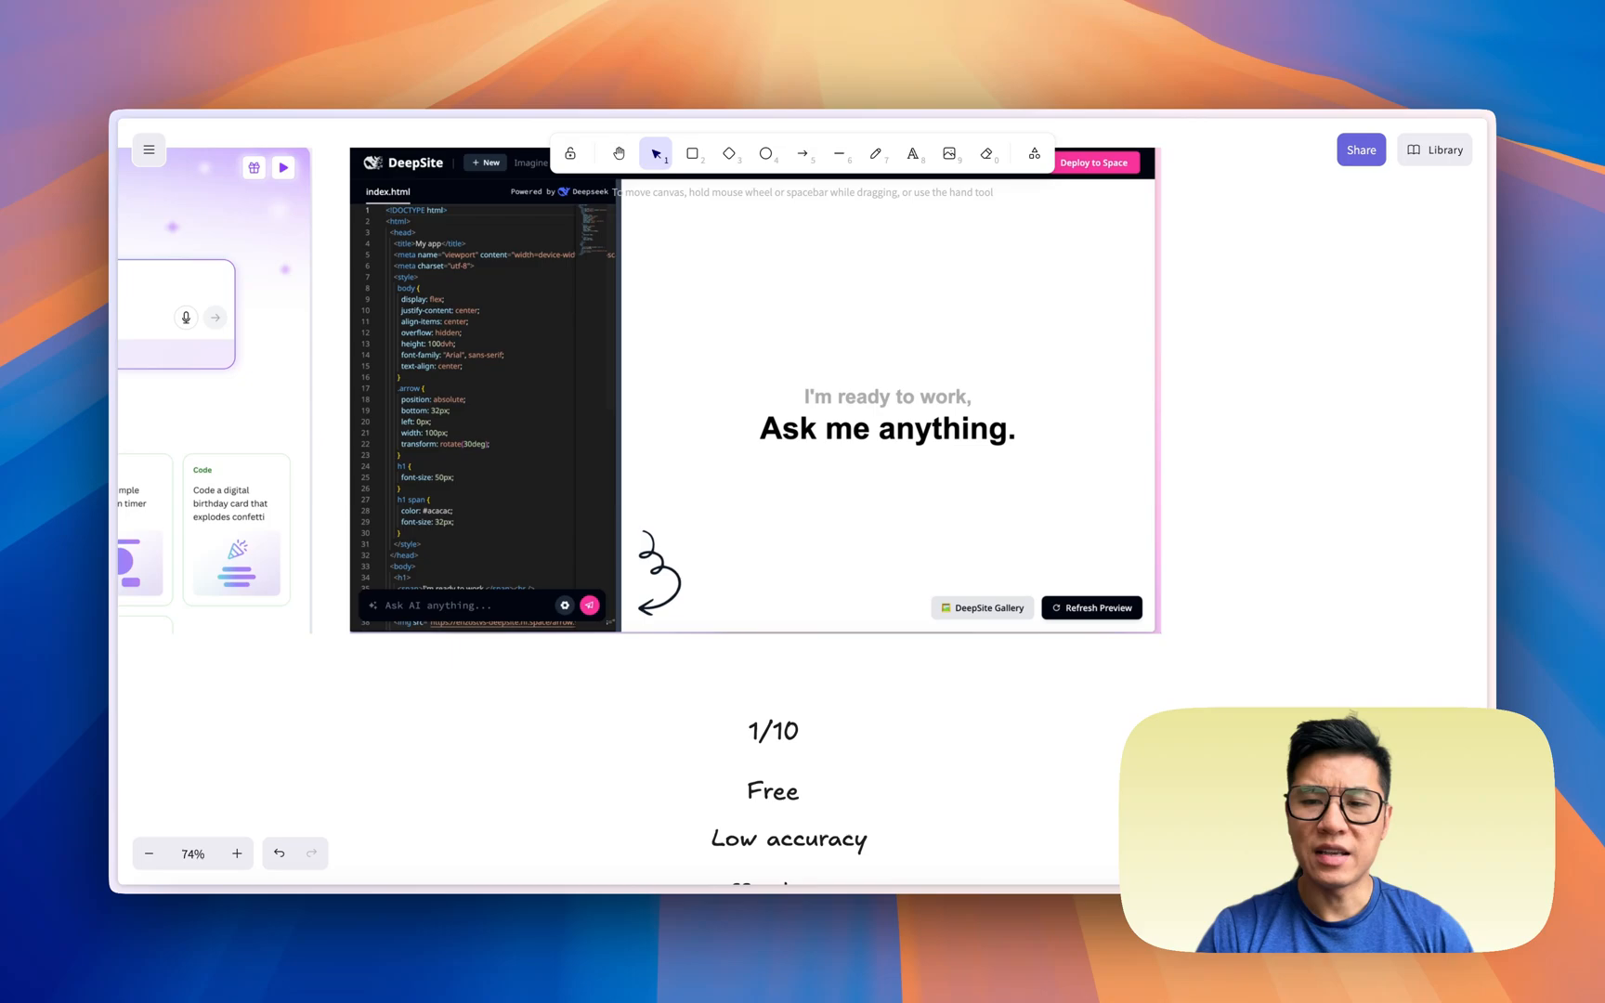
pyautogui.moveTo(680, 493)
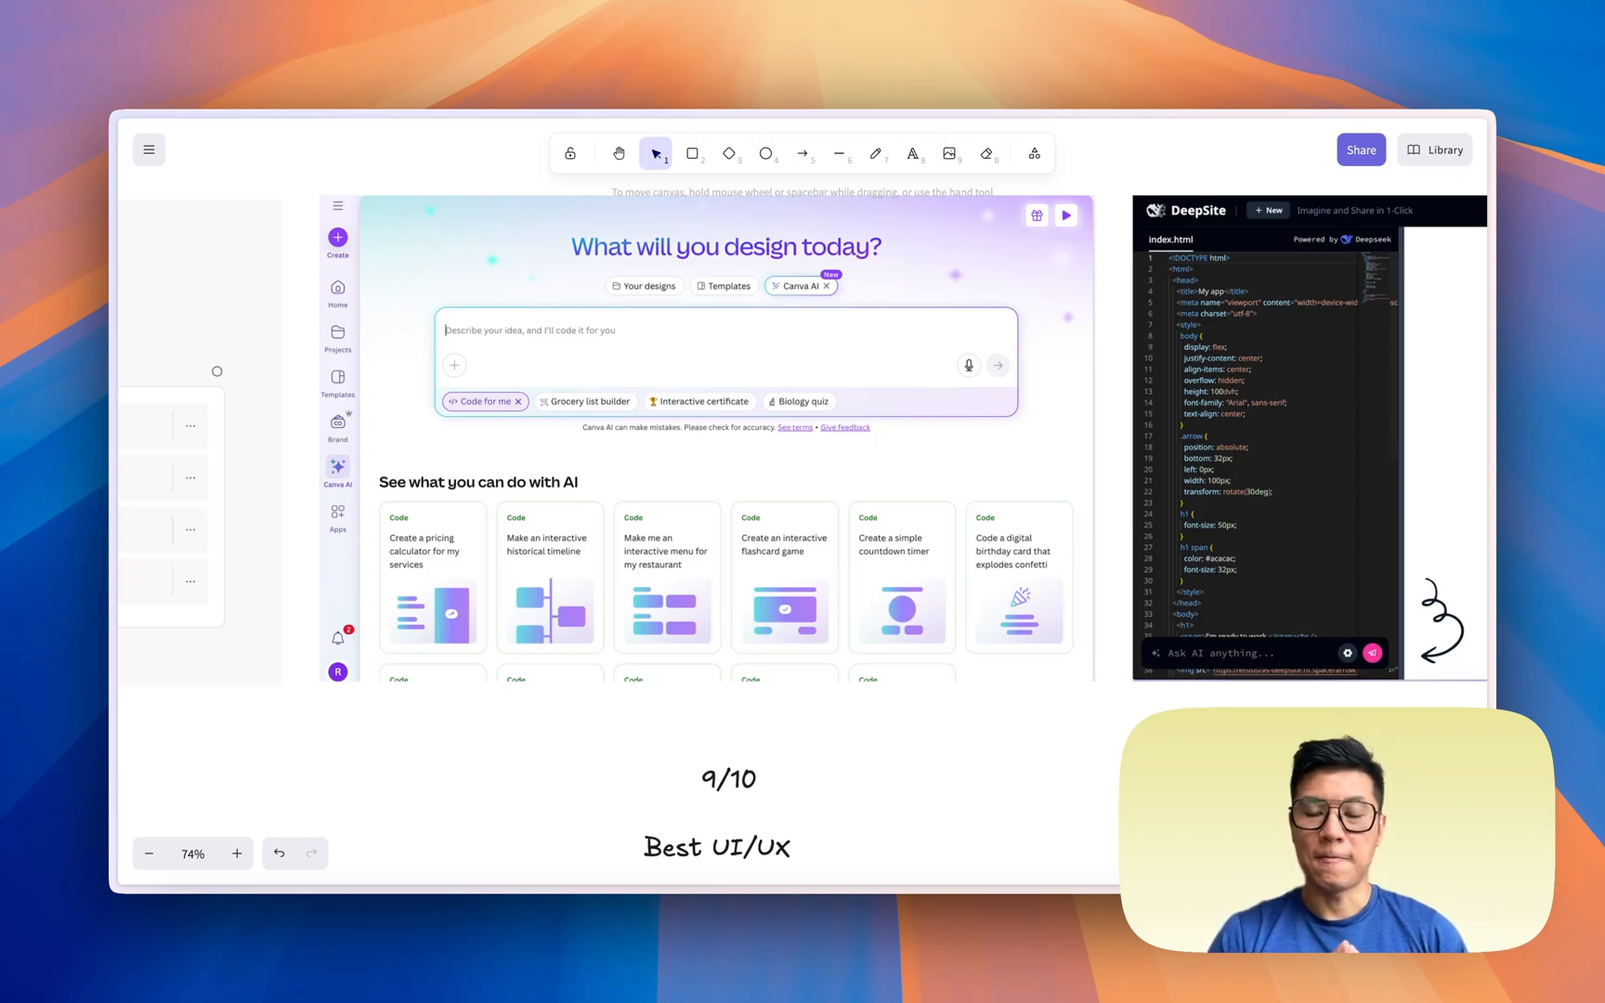
pyautogui.moveTo(432, 531)
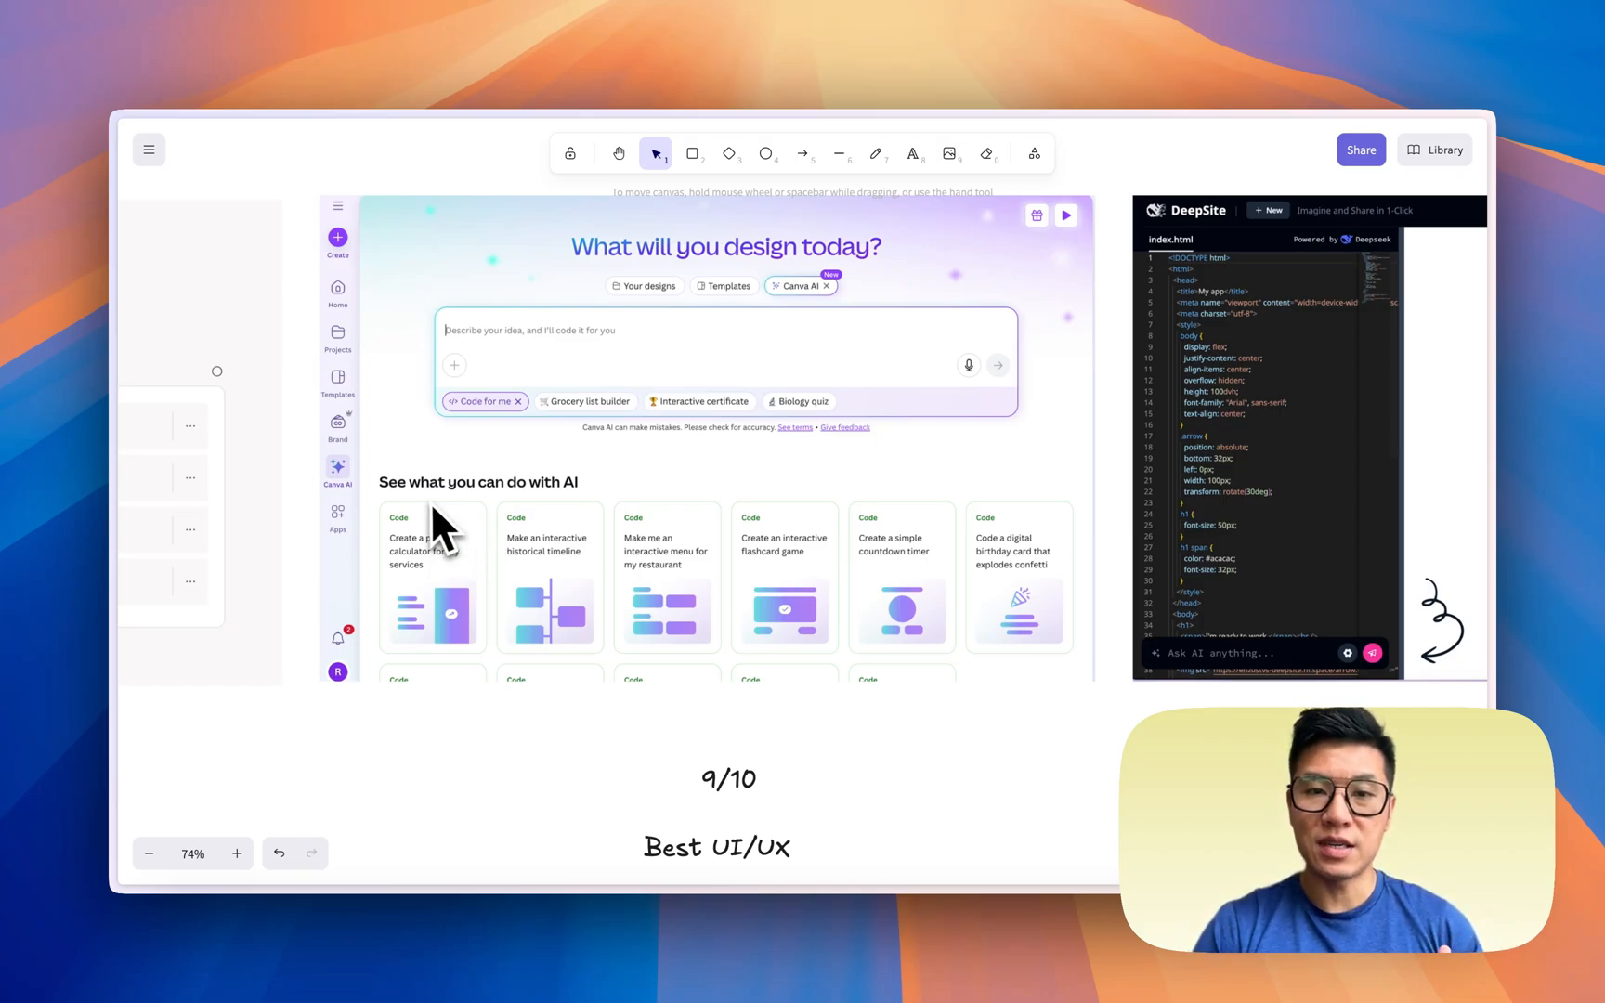